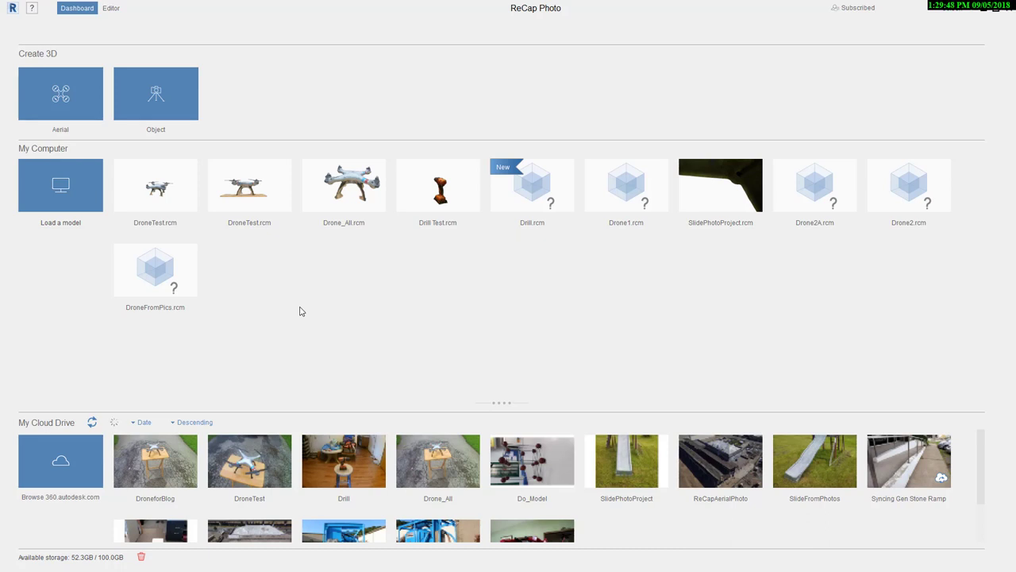
{"action": "mouse_move", "coordinate": [202, 409]}
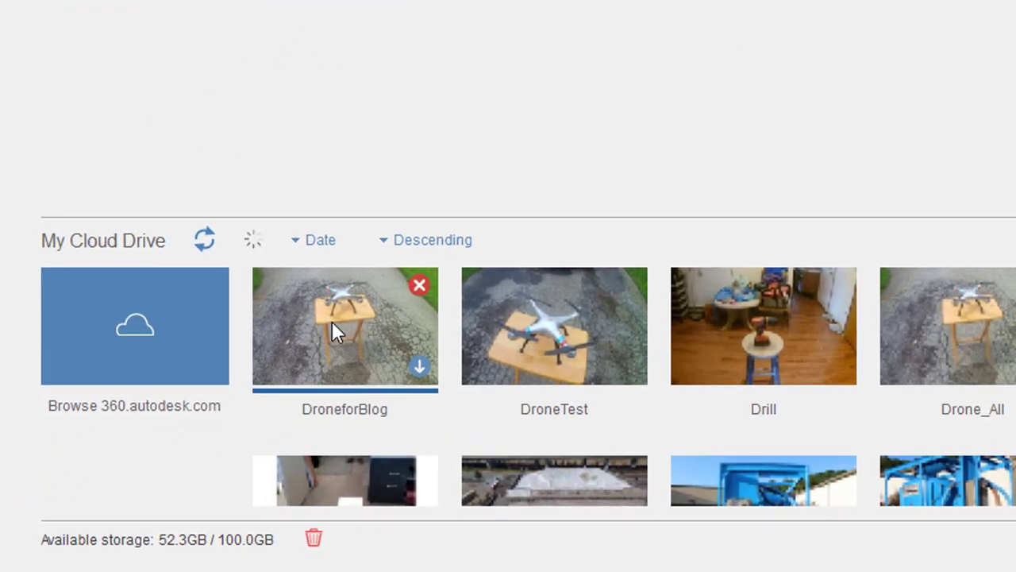
{"action": "mouse_move", "coordinate": [438, 387]}
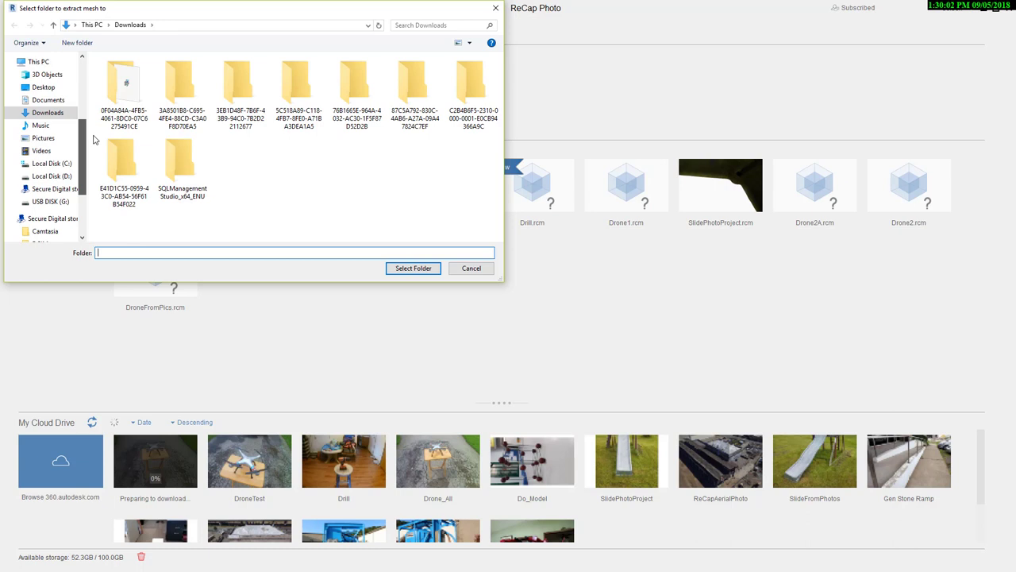
Create a DroneforBlog folder in D:\ReCap Projects and choose it as the mesh destination.
{"action": "left_click", "coordinate": [46, 159]}
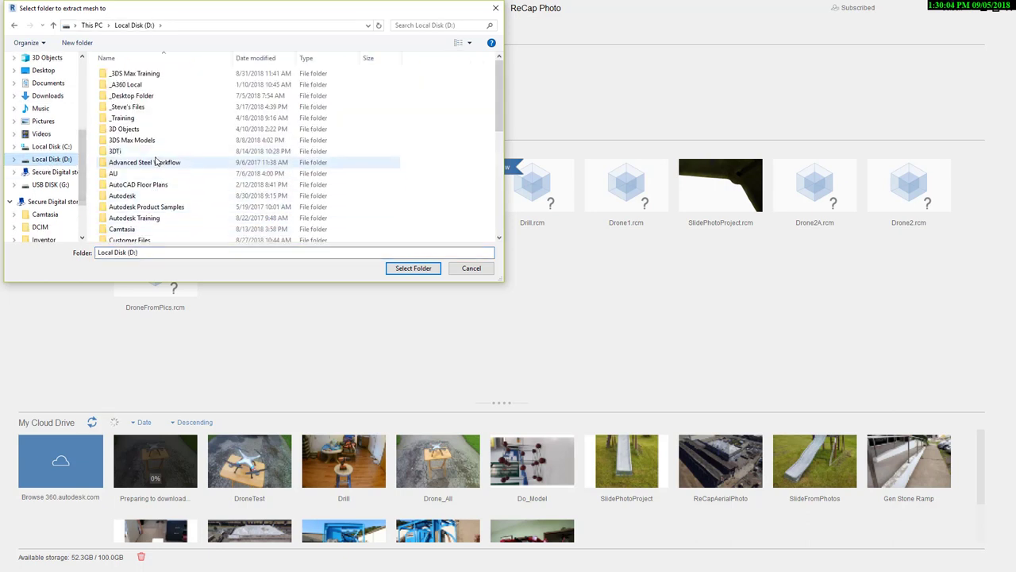
{"action": "scroll", "scroll_direction": "down", "scroll_amount": 3}
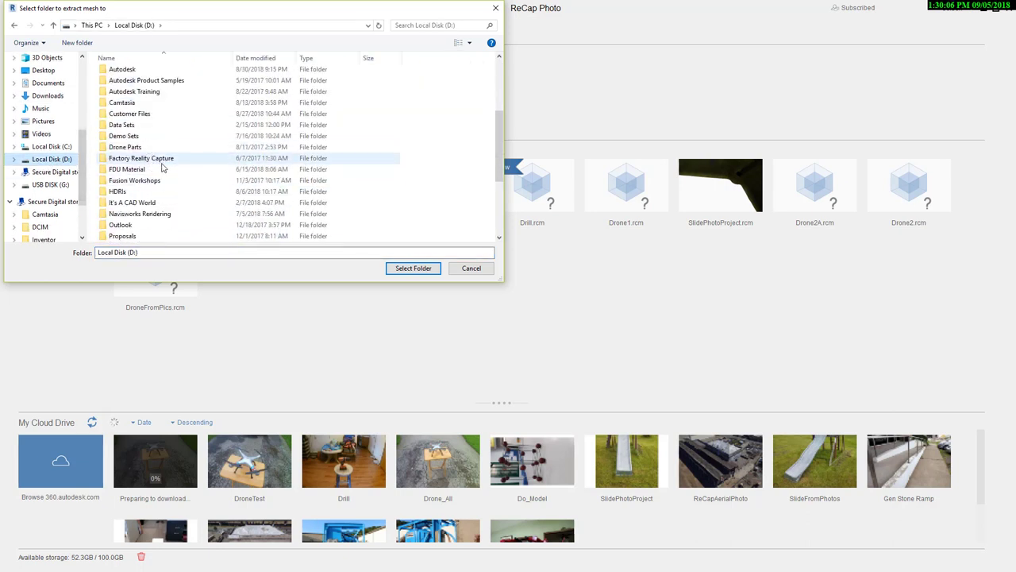
{"action": "scroll", "scroll_direction": "down", "scroll_amount": 3}
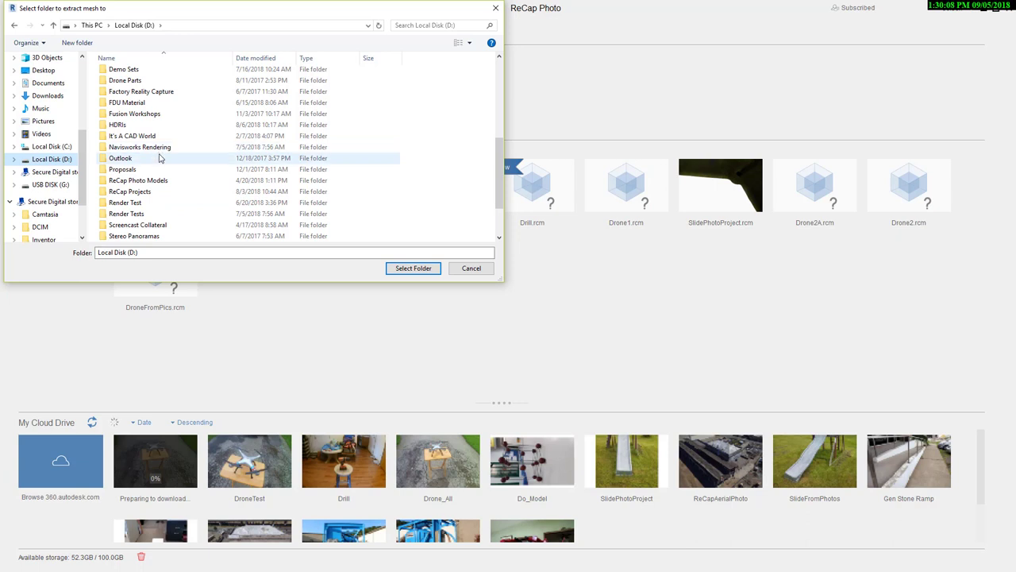
{"action": "double_click", "coordinate": [128, 191]}
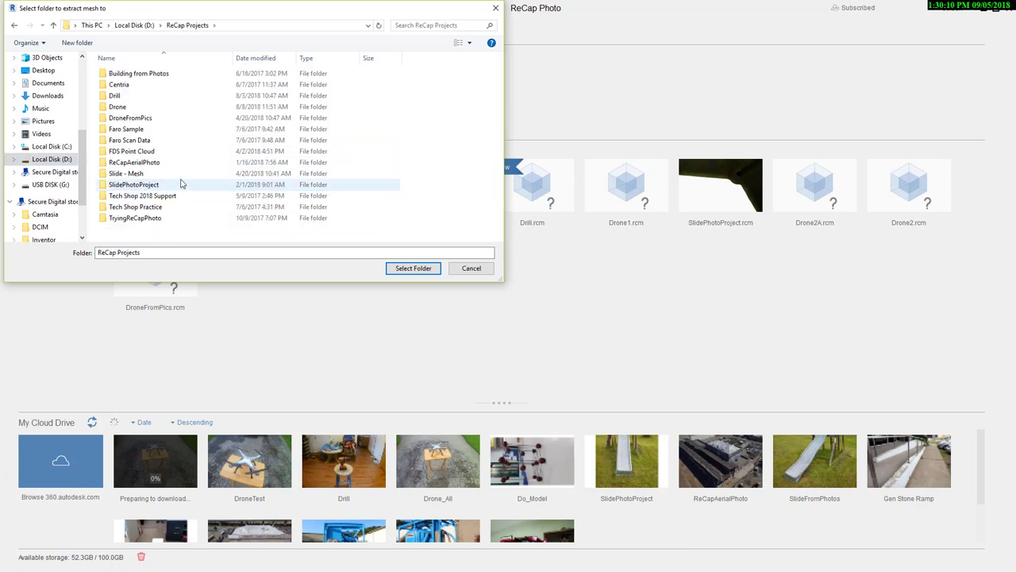
{"action": "right_click", "coordinate": [206, 234]}
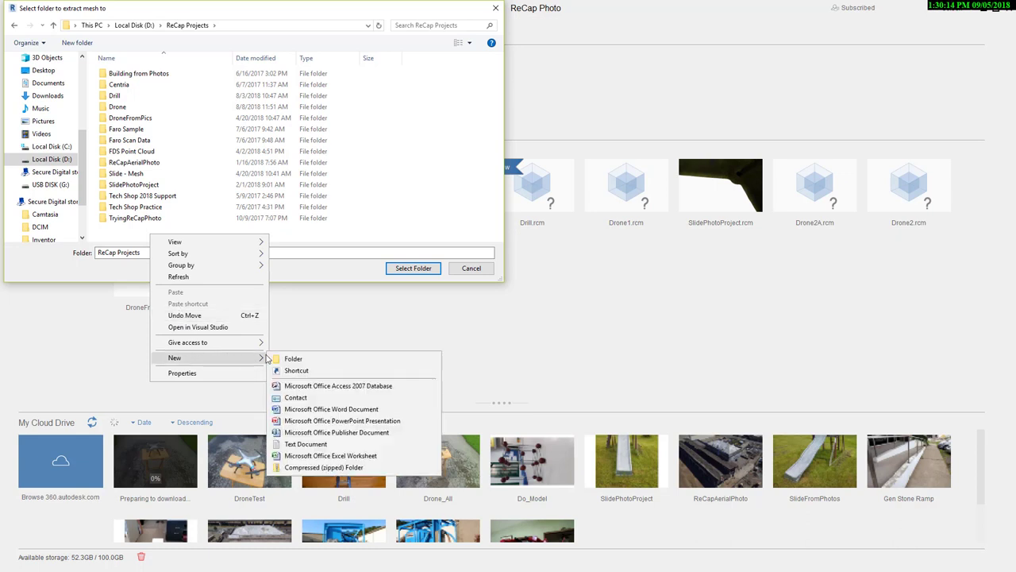
{"action": "left_click", "coordinate": [293, 359]}
{"action": "type", "text": "DroneforBlog"}
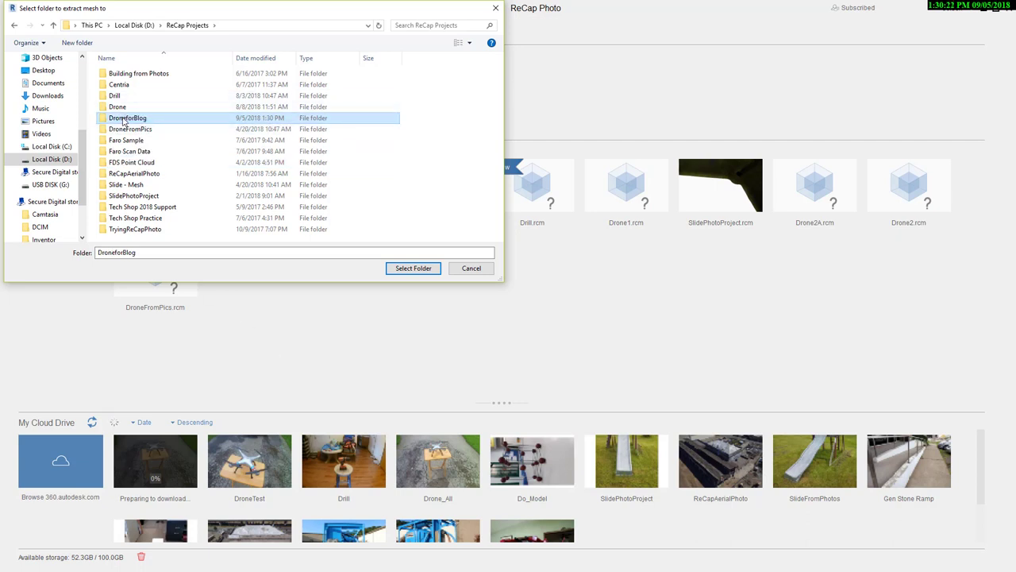
{"action": "left_click", "coordinate": [413, 268]}
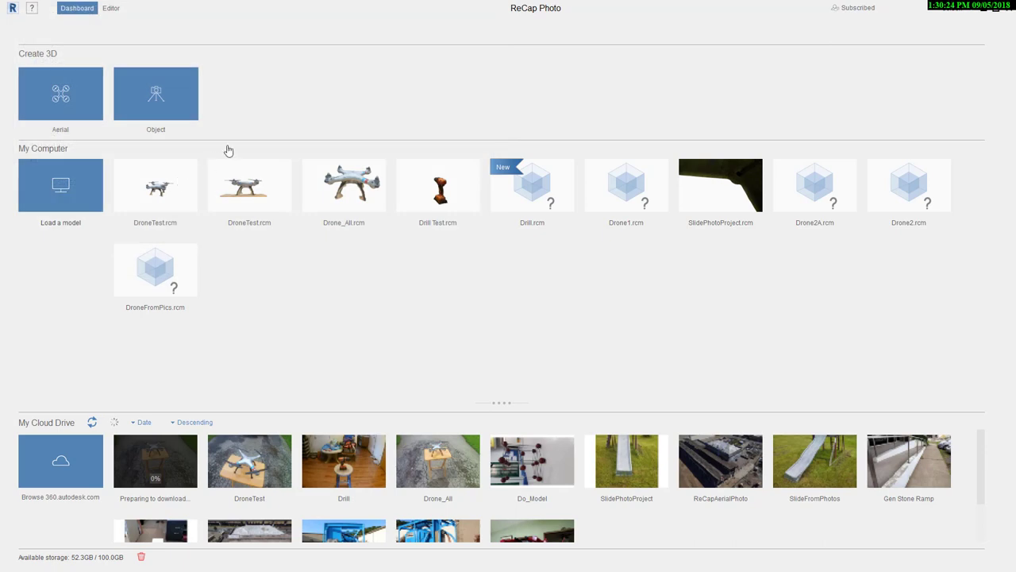
{"action": "mouse_move", "coordinate": [262, 109]}
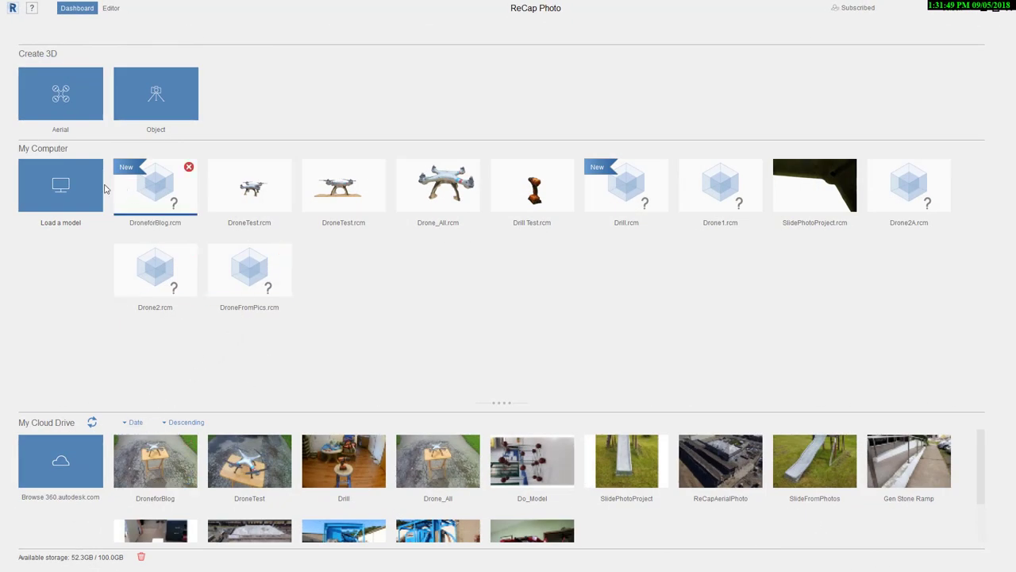
{"action": "mouse_move", "coordinate": [144, 182]}
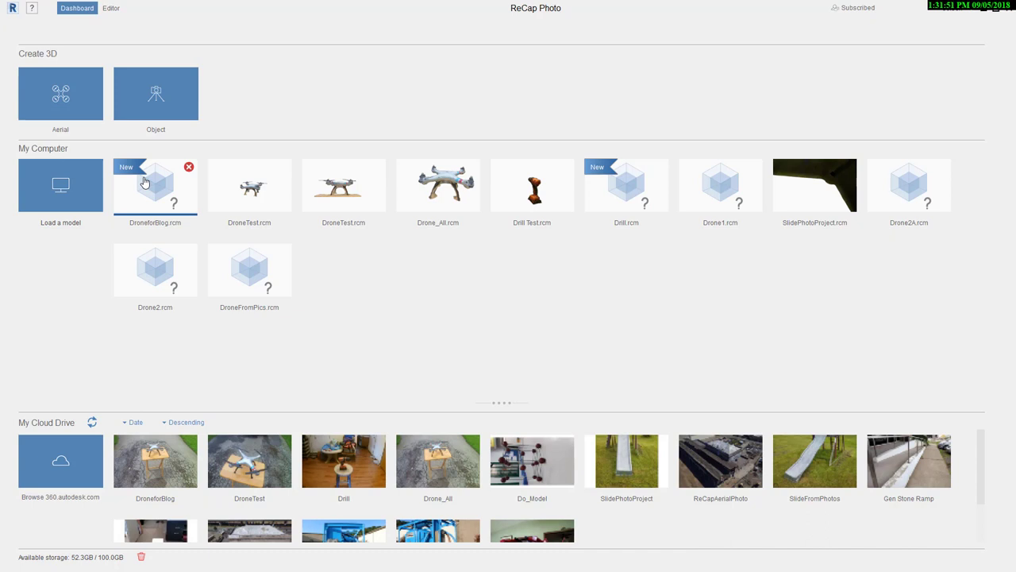
{"action": "mouse_move", "coordinate": [103, 189]}
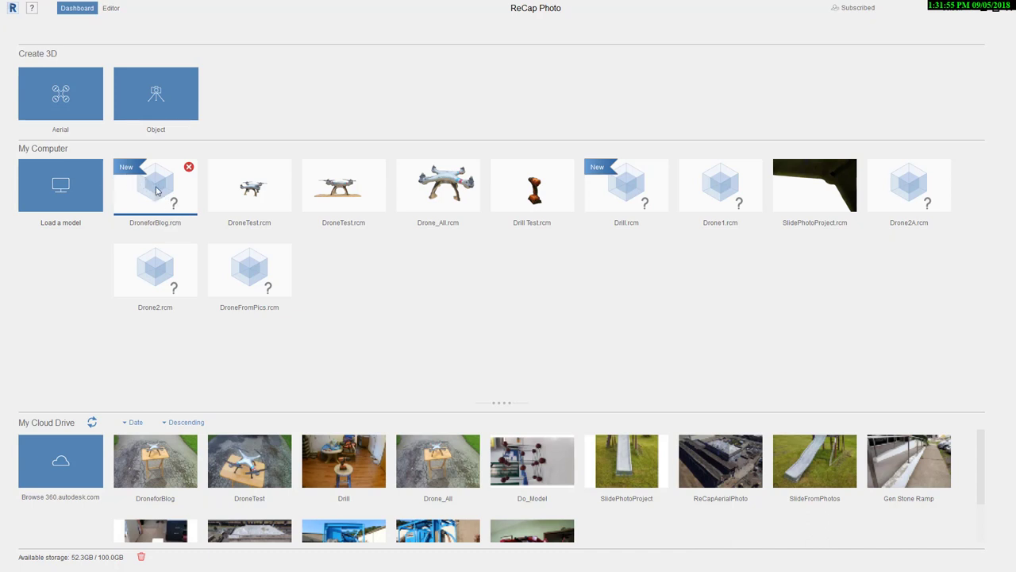
Open DroneforBlog.rcm in the editor and orbit to a lower side view.
{"action": "double_click", "coordinate": [154, 186]}
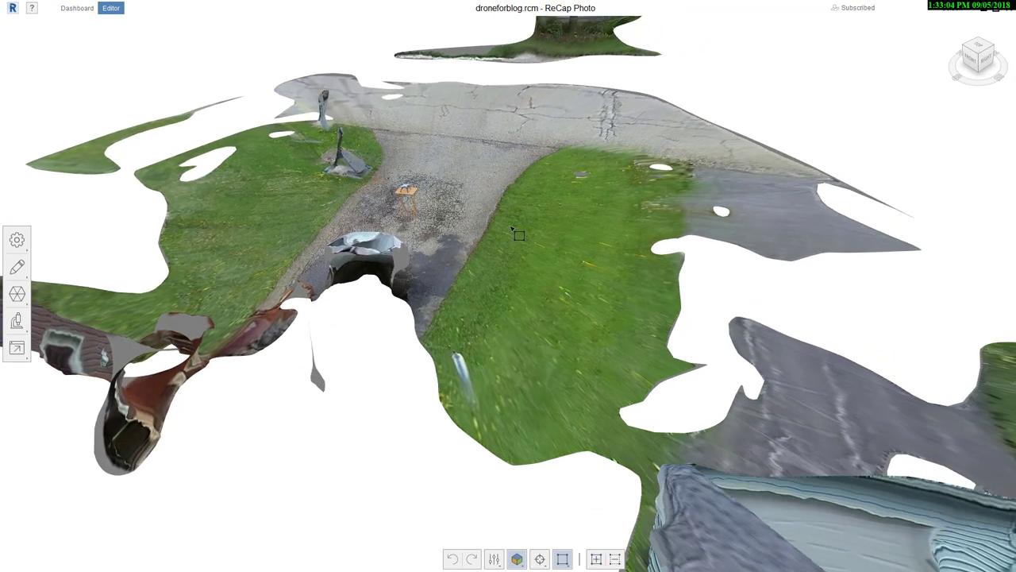
{"action": "left_click_drag", "start_coordinate": [516, 234], "coordinate": [504, 228]}
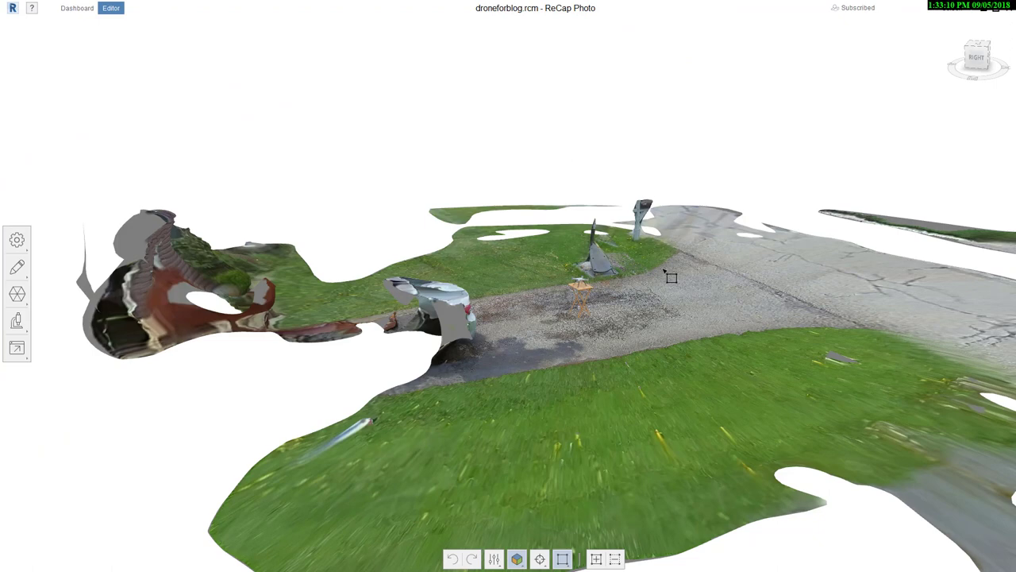
{"action": "mouse_move", "coordinate": [714, 290]}
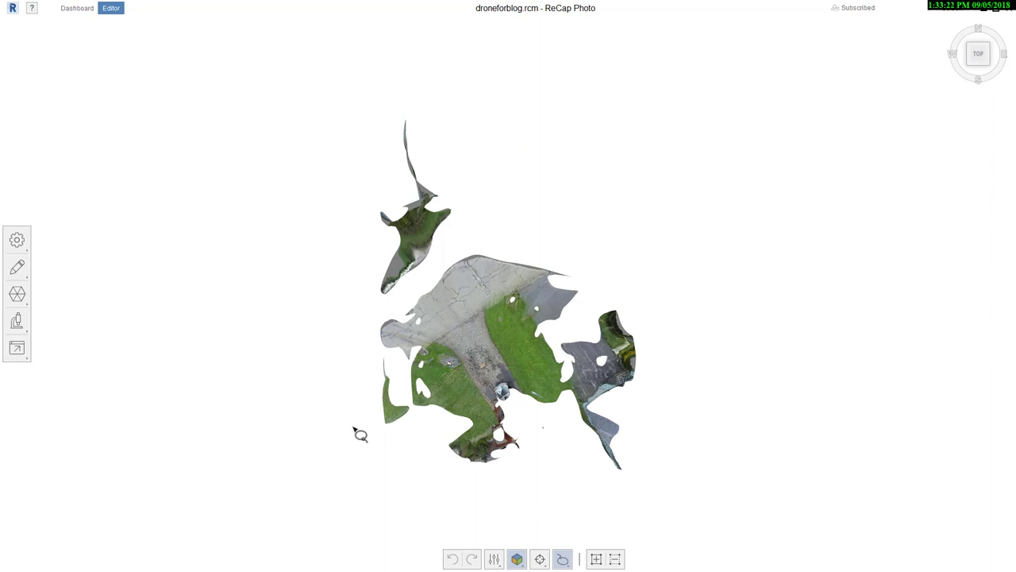
Lasso and delete the upper-left lawn and scrap mesh.
{"action": "left_click_drag", "start_coordinate": [361, 434], "coordinate": [604, 221]}
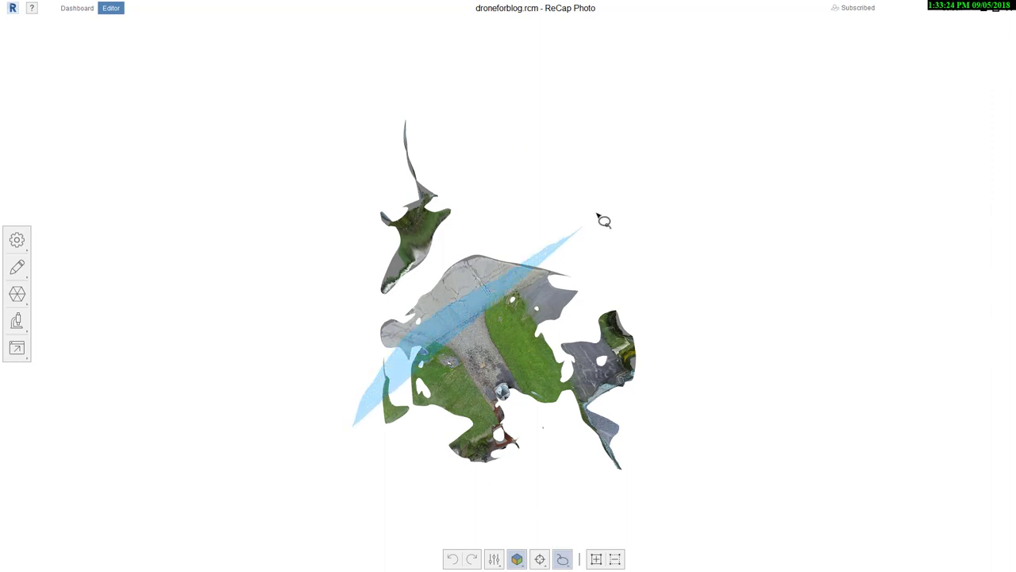
{"action": "left_click_drag", "start_coordinate": [604, 221], "coordinate": [343, 475]}
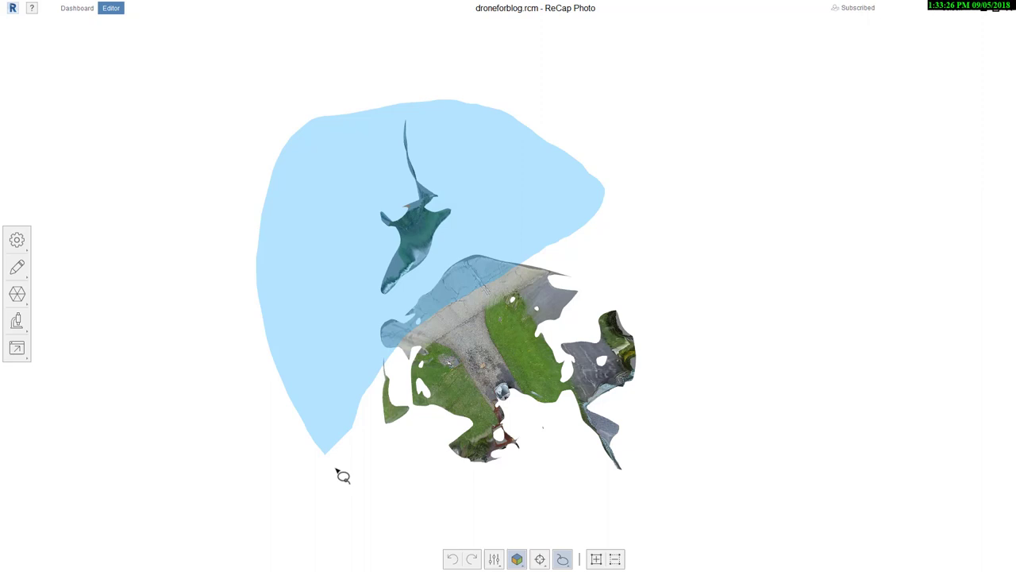
{"action": "left_click_drag", "start_coordinate": [343, 475], "coordinate": [711, 338]}
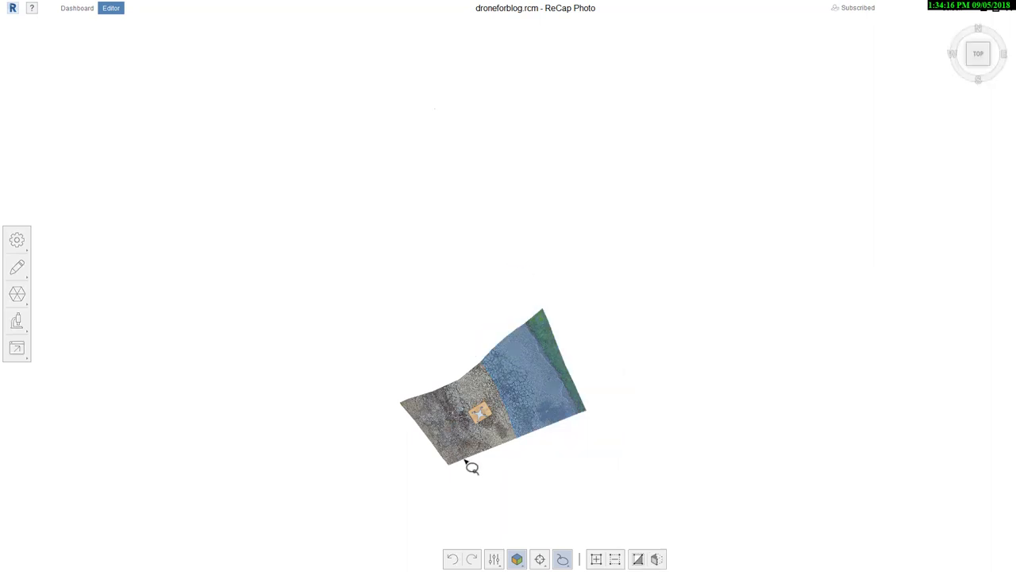
Trim the leftover pavement and ragged edges around the table.
{"action": "left_click_drag", "start_coordinate": [472, 467], "coordinate": [378, 469]}
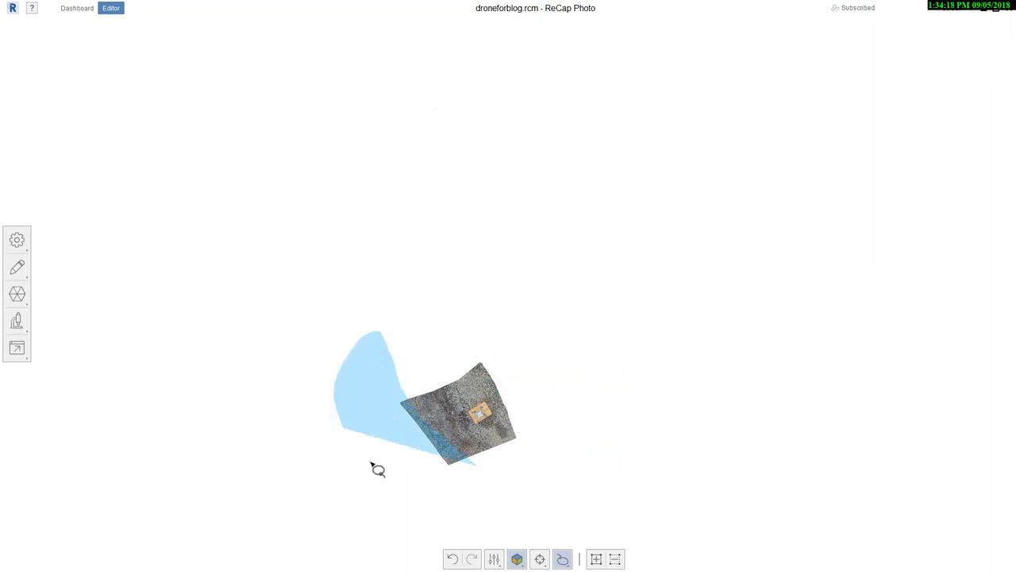
{"action": "left_click_drag", "start_coordinate": [377, 469], "coordinate": [344, 472]}
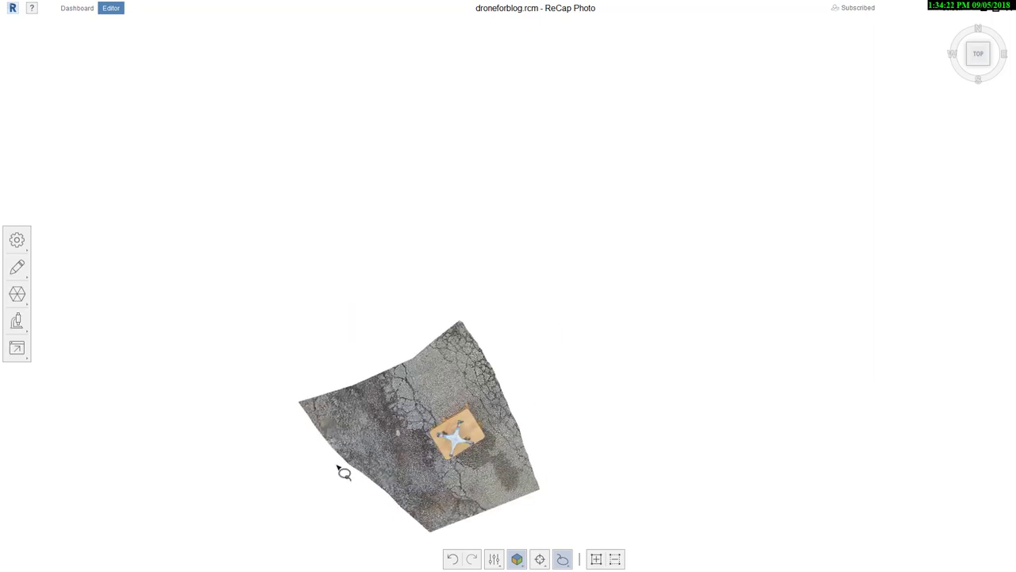
{"action": "left_click_drag", "start_coordinate": [344, 472], "coordinate": [403, 298]}
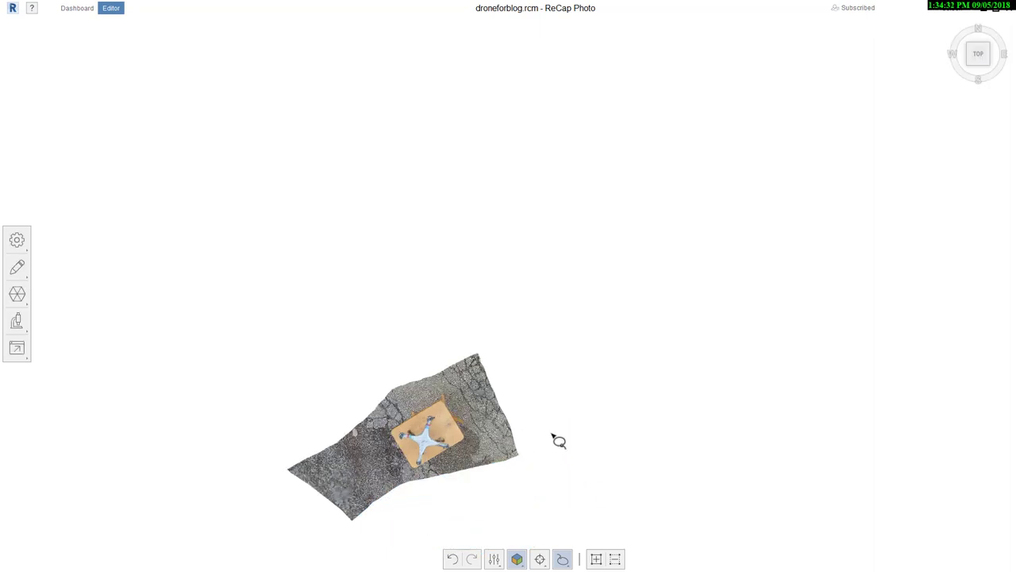
{"action": "left_click_drag", "start_coordinate": [559, 441], "coordinate": [936, 97]}
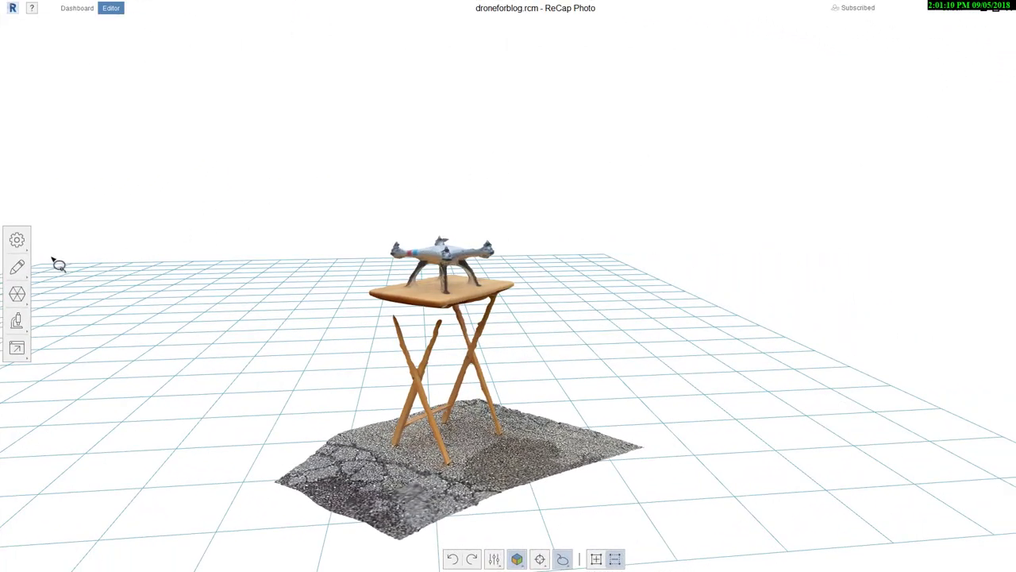
{"action": "mouse_move", "coordinate": [16, 239]}
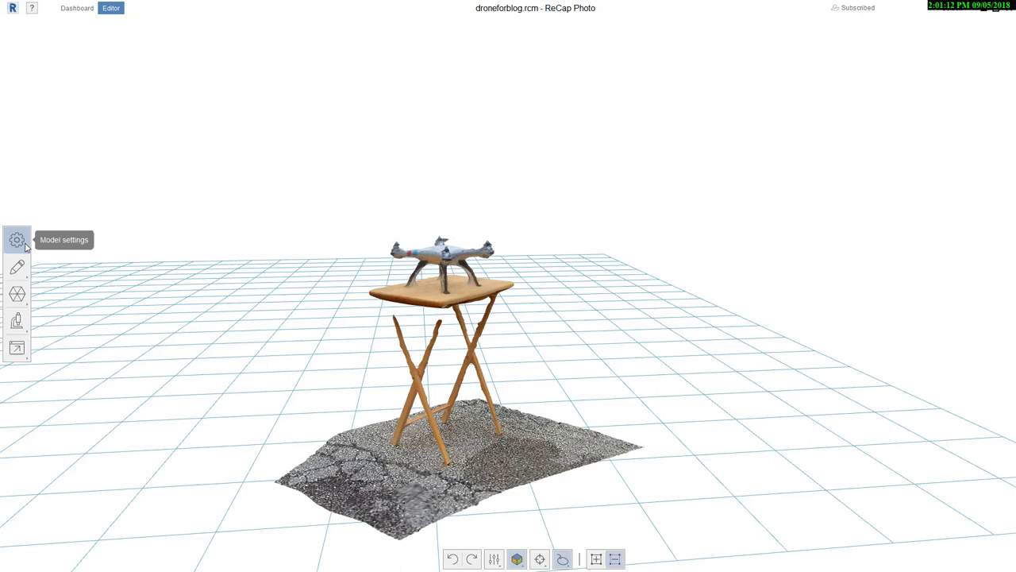
Open Model settings > Transform model to show the rotation gizmo.
{"action": "left_click", "coordinate": [16, 239]}
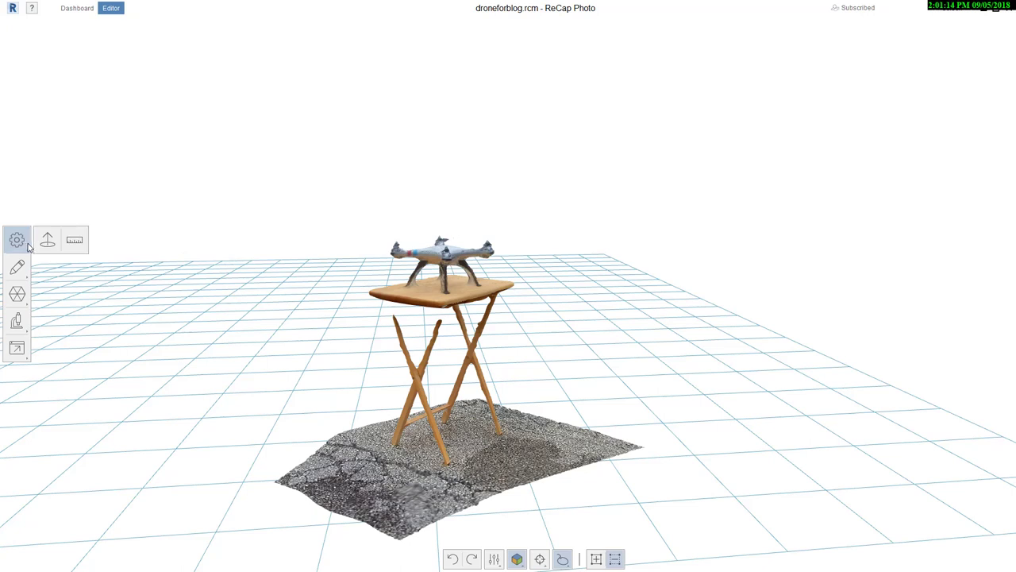
{"action": "mouse_move", "coordinate": [47, 240]}
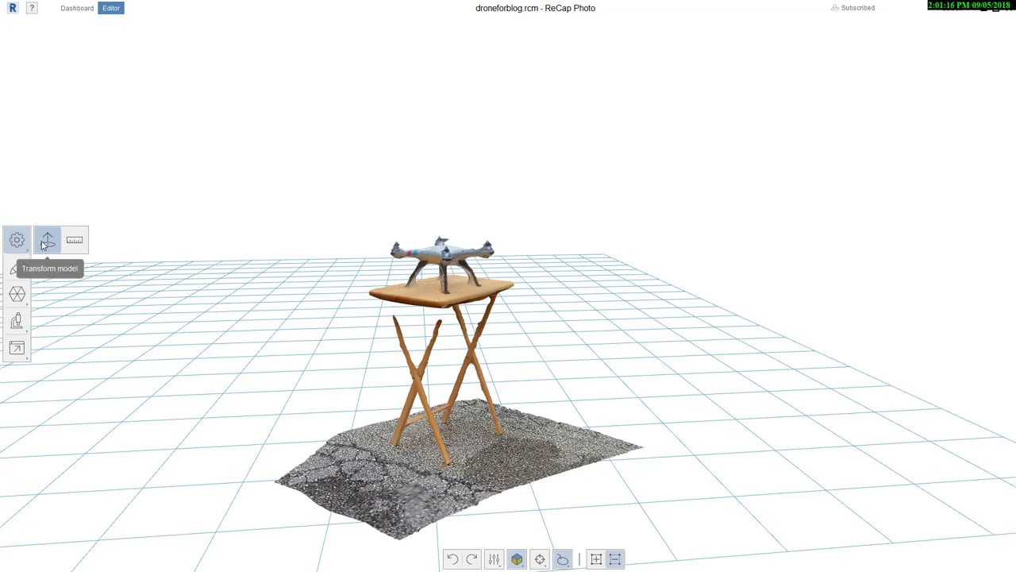
{"action": "left_click", "coordinate": [47, 239]}
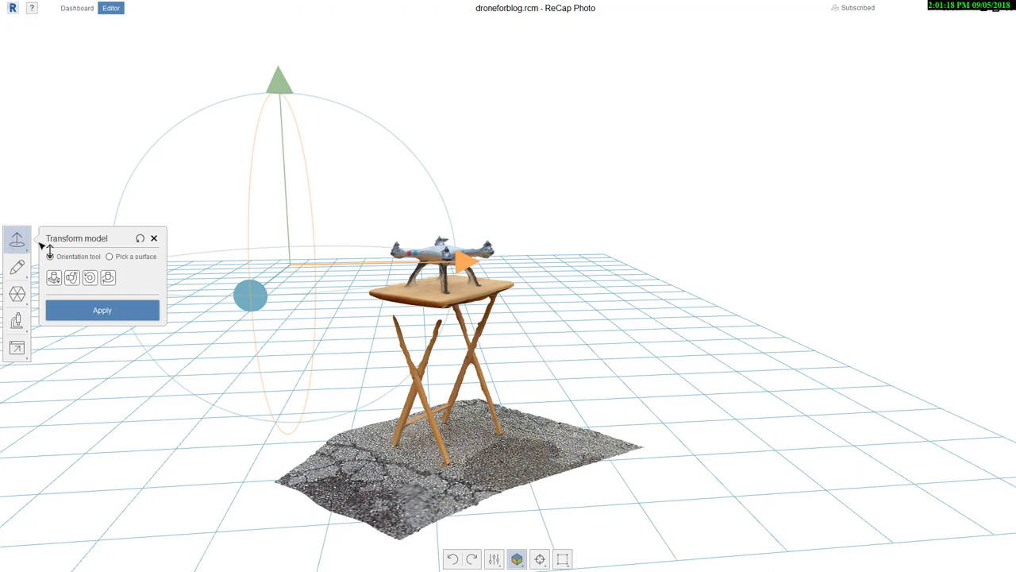
Level the model by picking the ground surface so the table stands upright.
{"action": "left_click", "coordinate": [50, 257]}
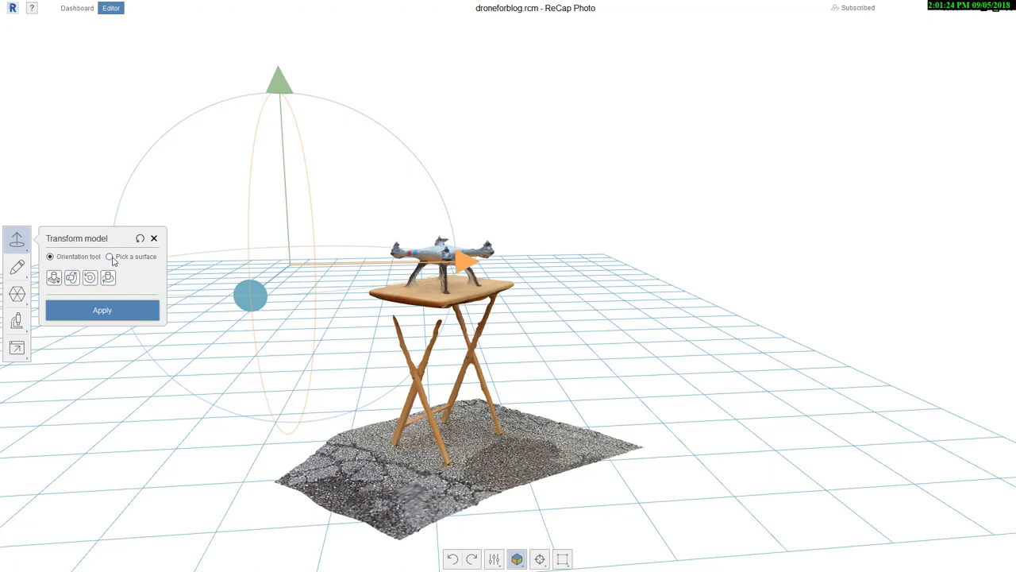
{"action": "left_click", "coordinate": [109, 257]}
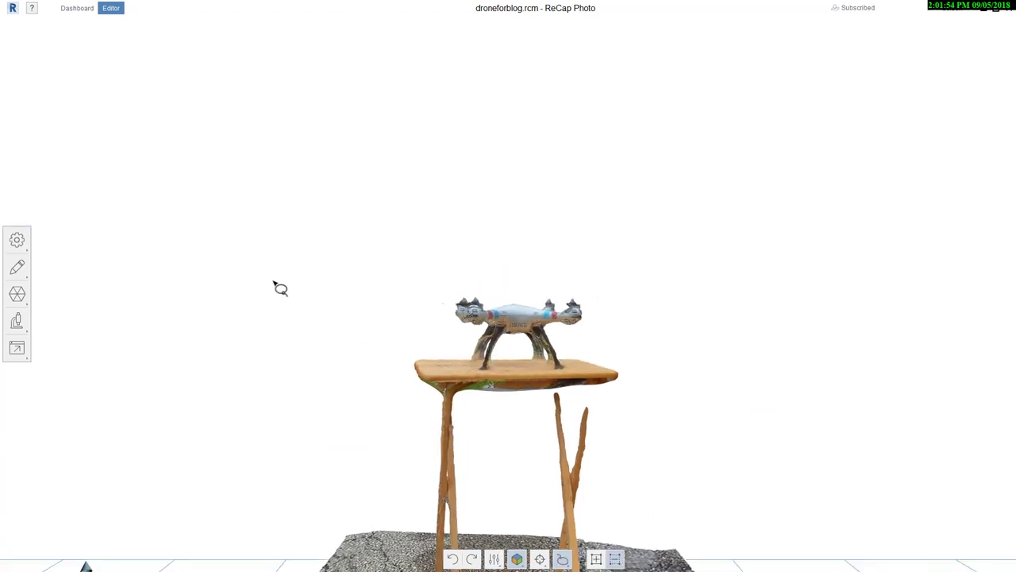
{"action": "left_click", "coordinate": [17, 239]}
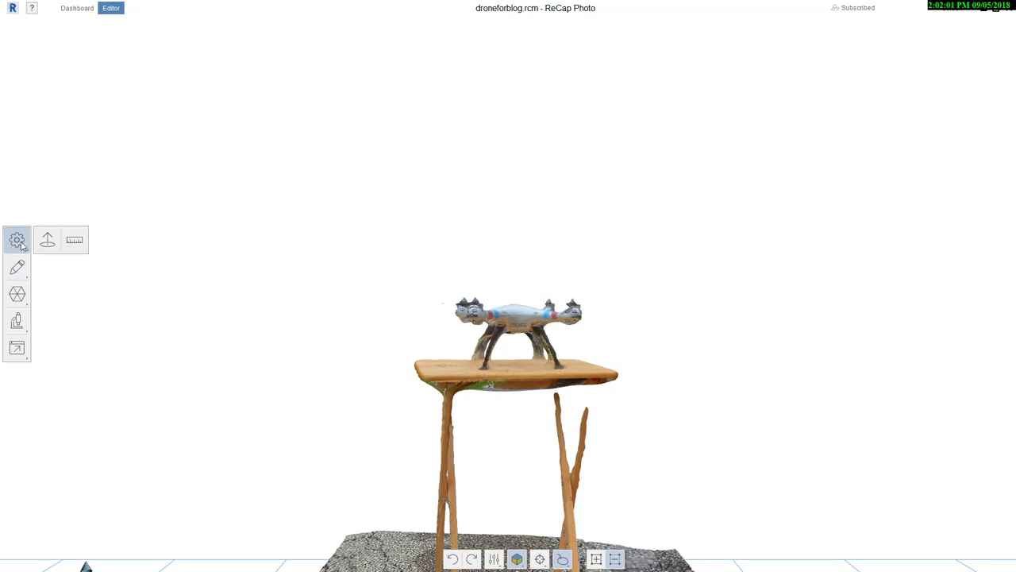
{"action": "mouse_move", "coordinate": [74, 240]}
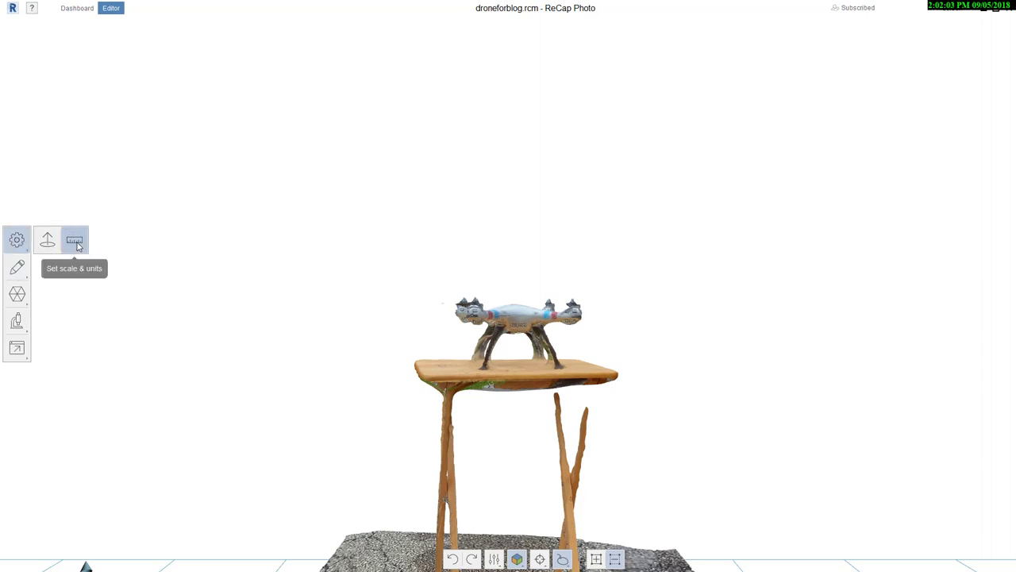
Set units to inches and scale by value so the arm-tip distance is 16.
{"action": "left_click", "coordinate": [74, 240]}
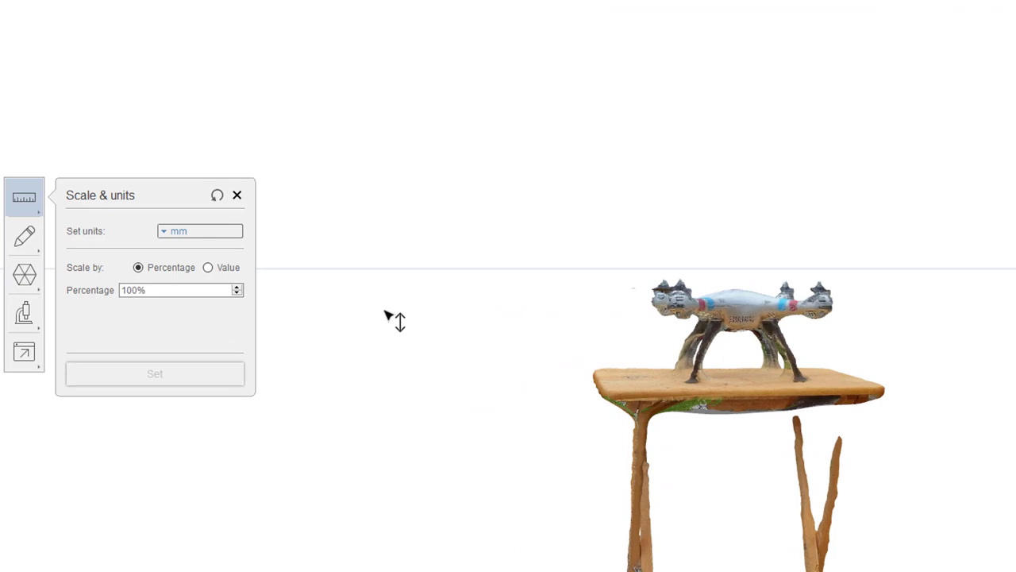
{"action": "left_click", "coordinate": [200, 231]}
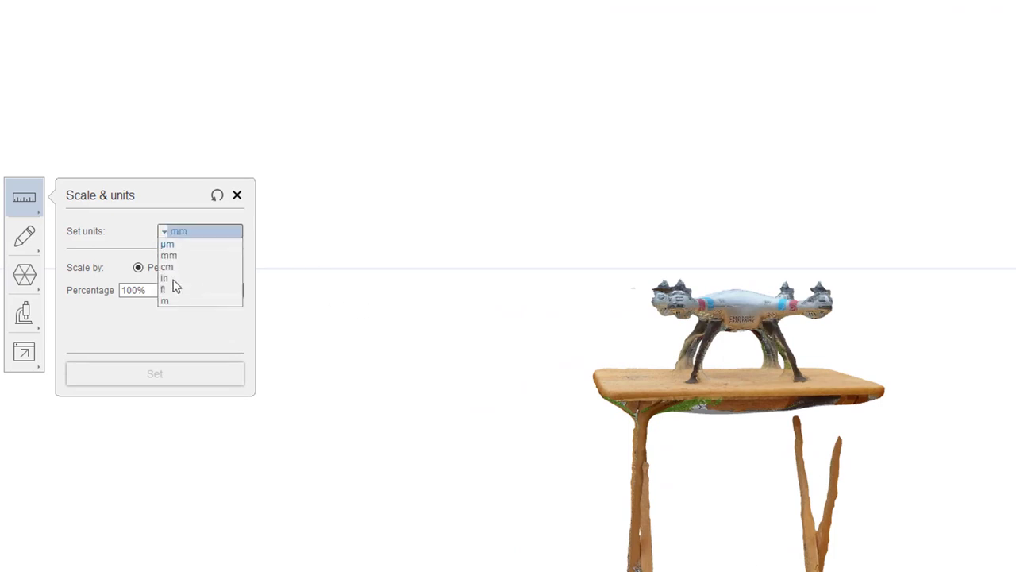
{"action": "left_click", "coordinate": [164, 277]}
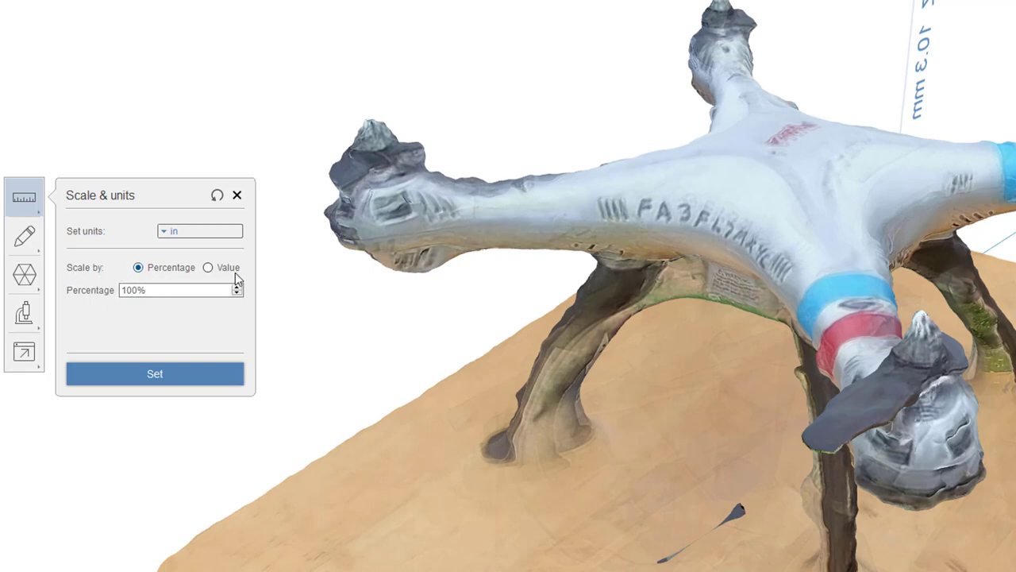
{"action": "left_click", "coordinate": [208, 267]}
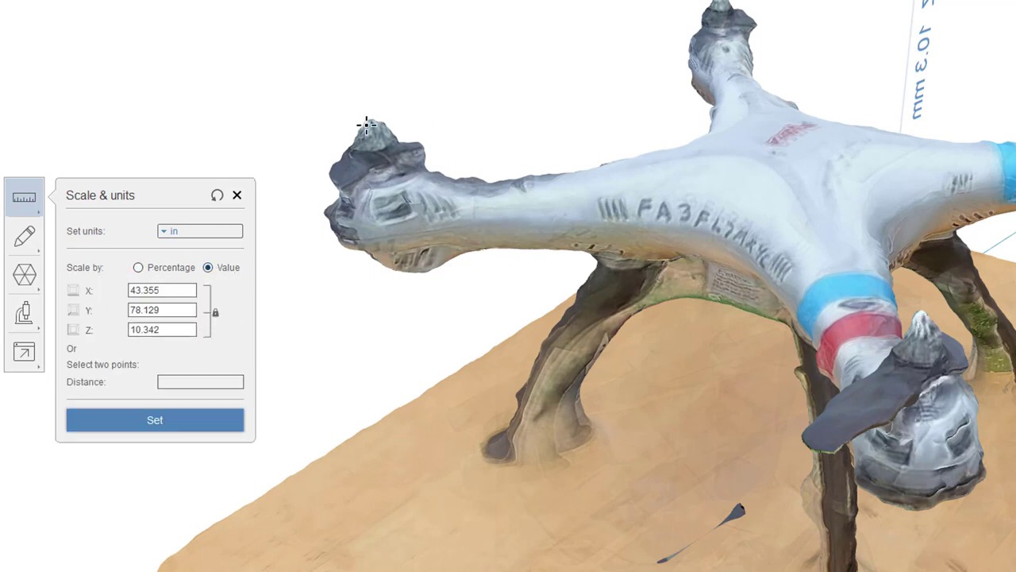
{"action": "left_click", "coordinate": [367, 111]}
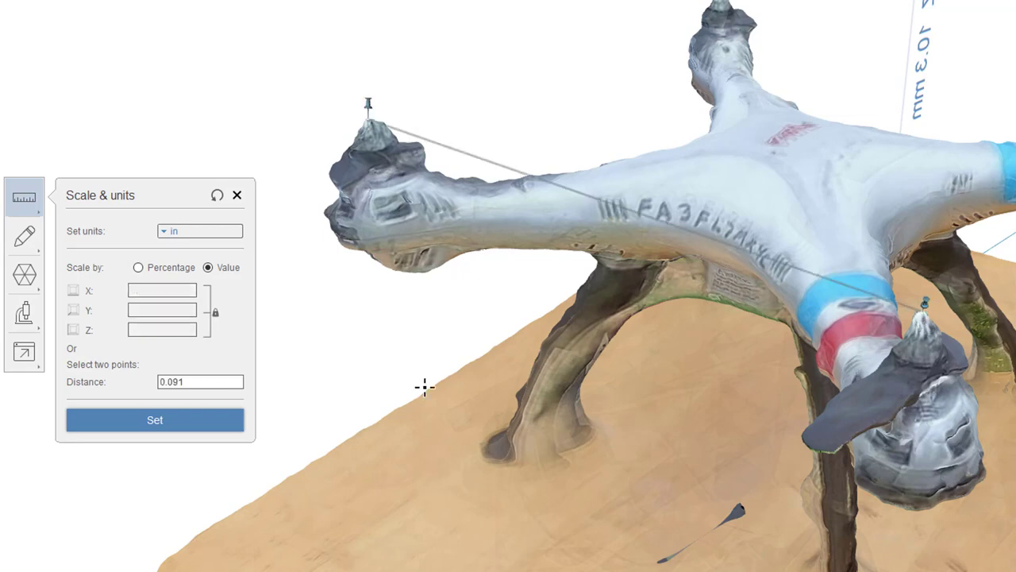
{"action": "triple_click", "coordinate": [199, 382]}
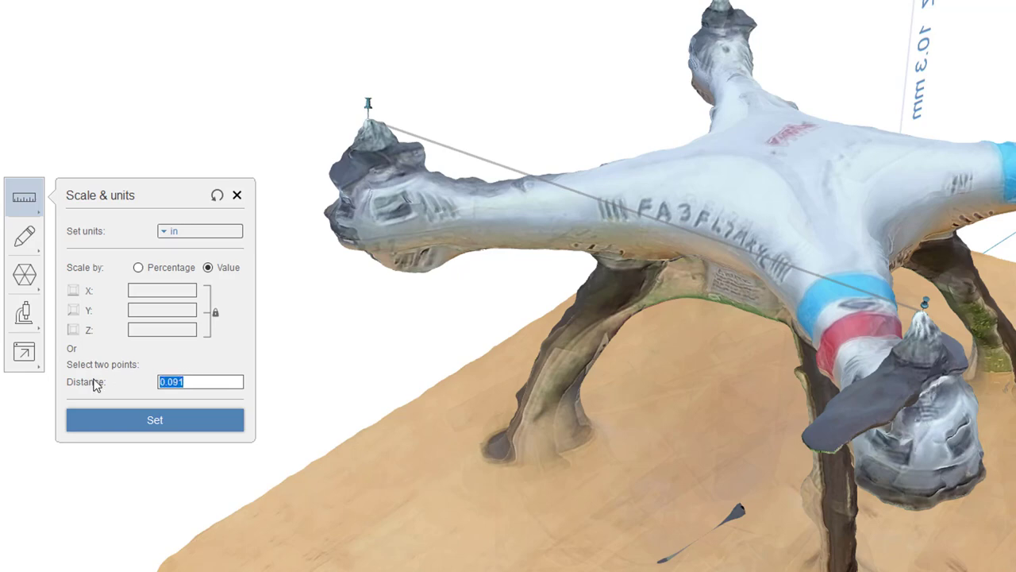
{"action": "type", "text": "16"}
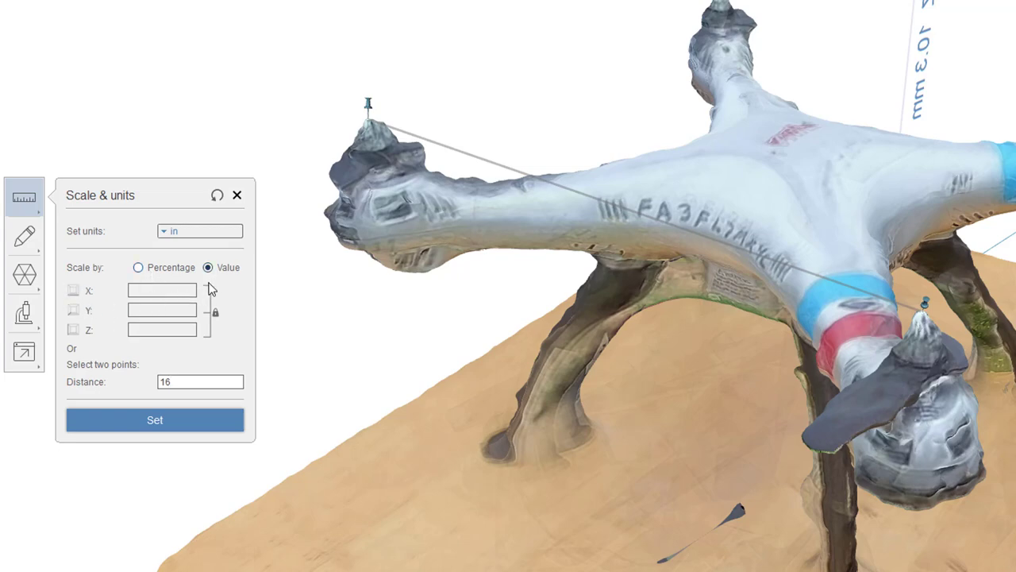
{"action": "mouse_move", "coordinate": [140, 341]}
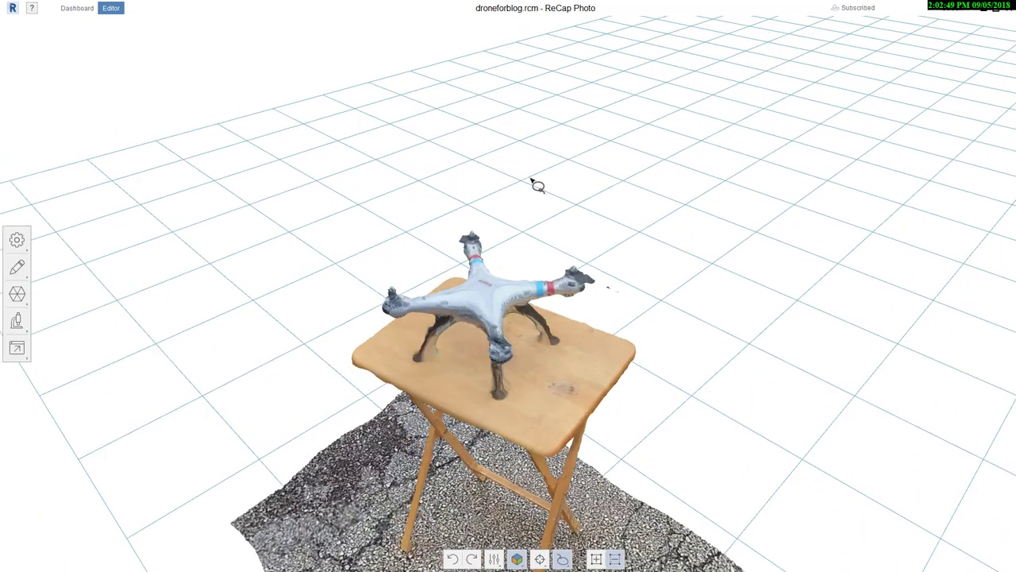
{"action": "mouse_move", "coordinate": [17, 239]}
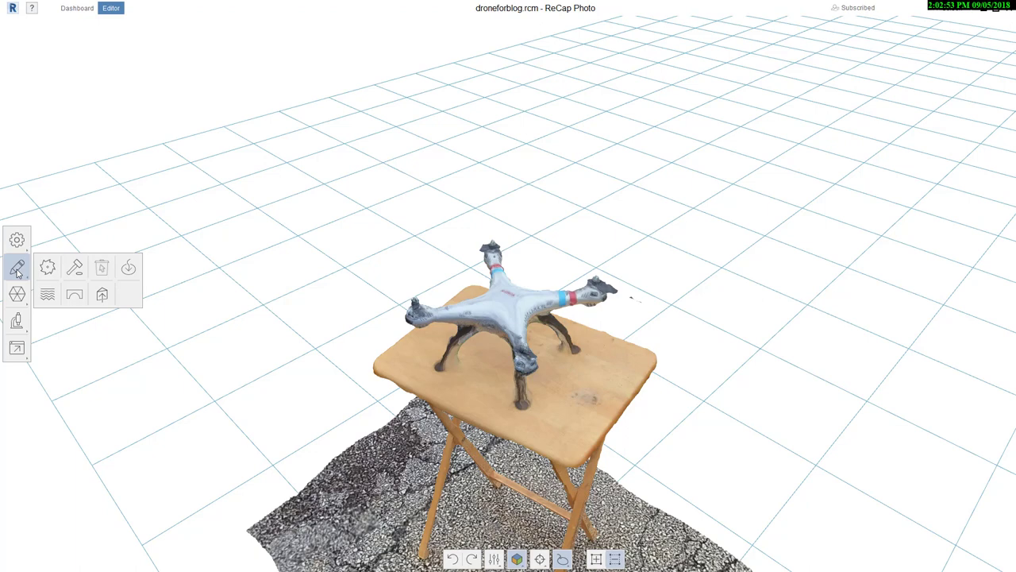
{"action": "mouse_move", "coordinate": [74, 267]}
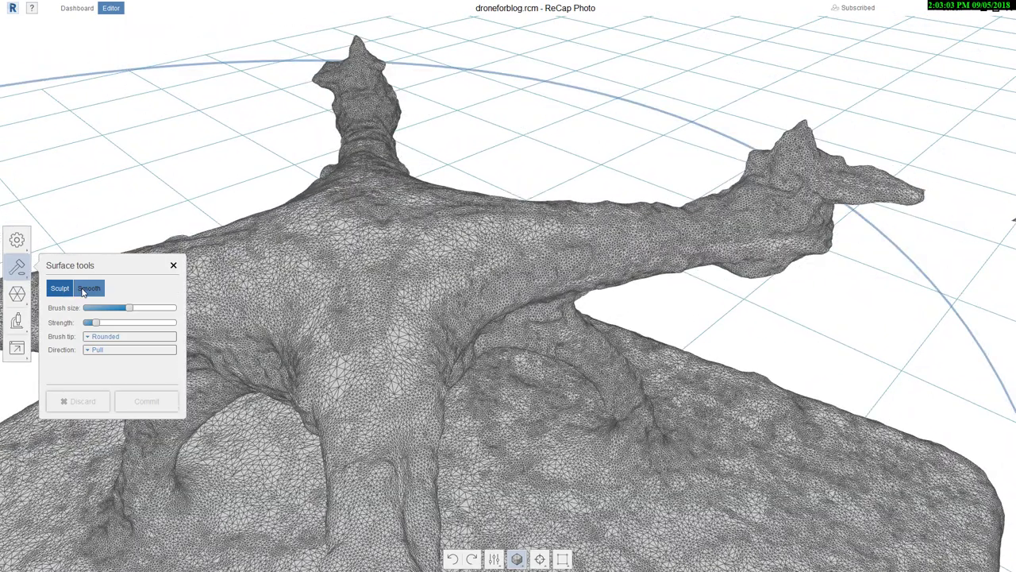
Smooth the drone's body and arm with a smaller, weaker brush and commit.
{"action": "left_click", "coordinate": [89, 287]}
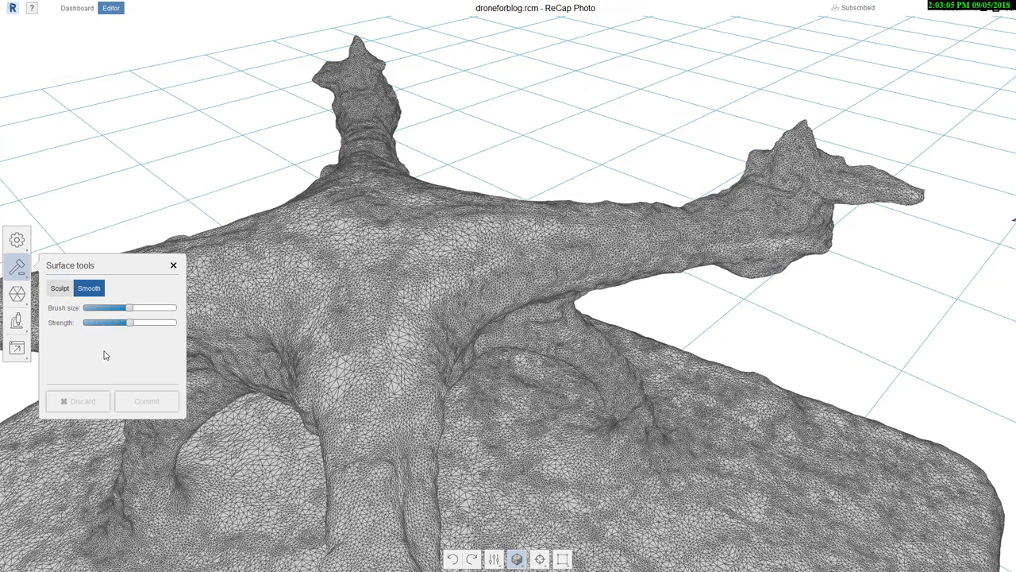
{"action": "mouse_move", "coordinate": [141, 318]}
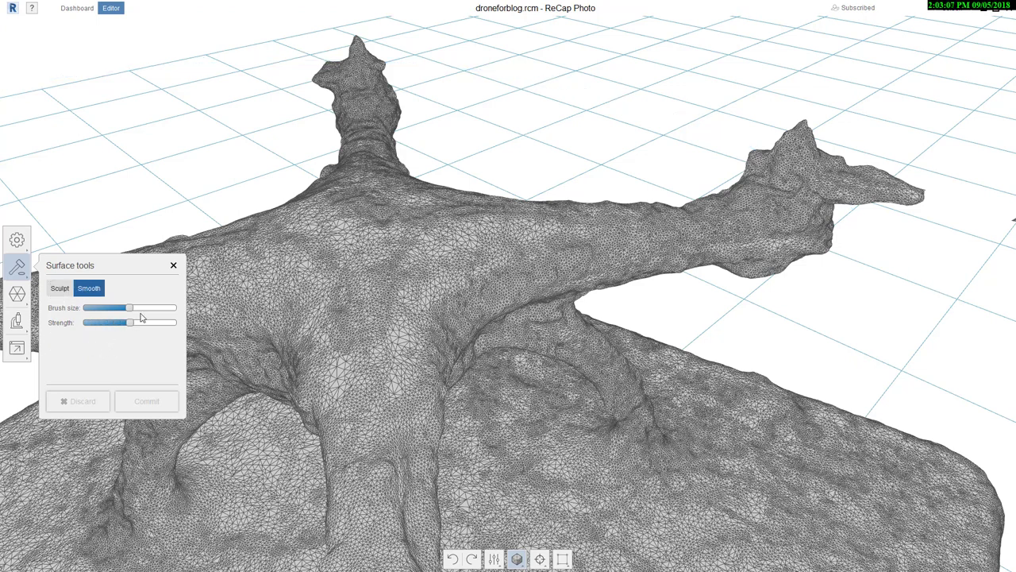
{"action": "left_click_drag", "start_coordinate": [128, 308], "coordinate": [89, 307]}
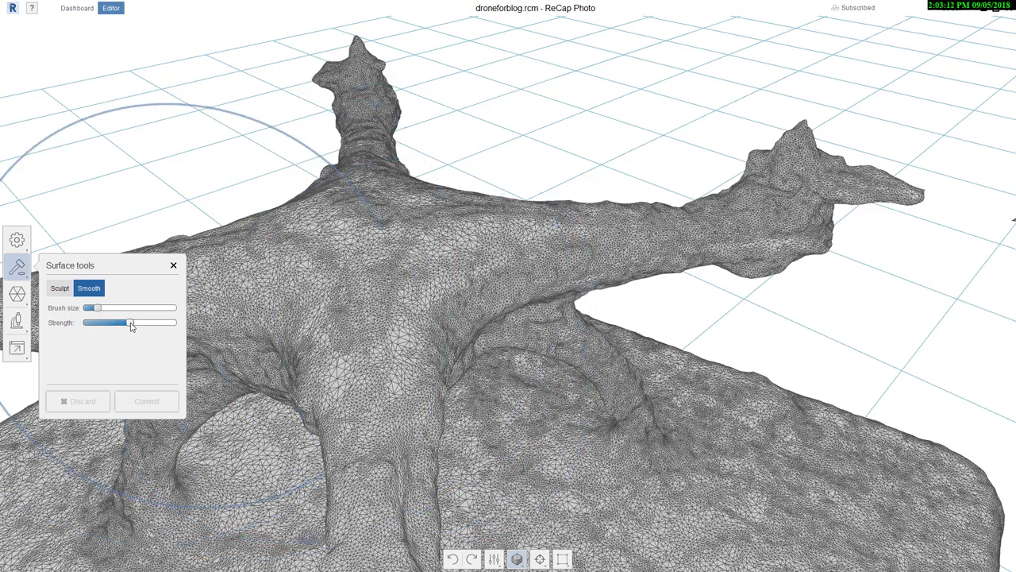
{"action": "left_click_drag", "start_coordinate": [131, 322], "coordinate": [95, 322]}
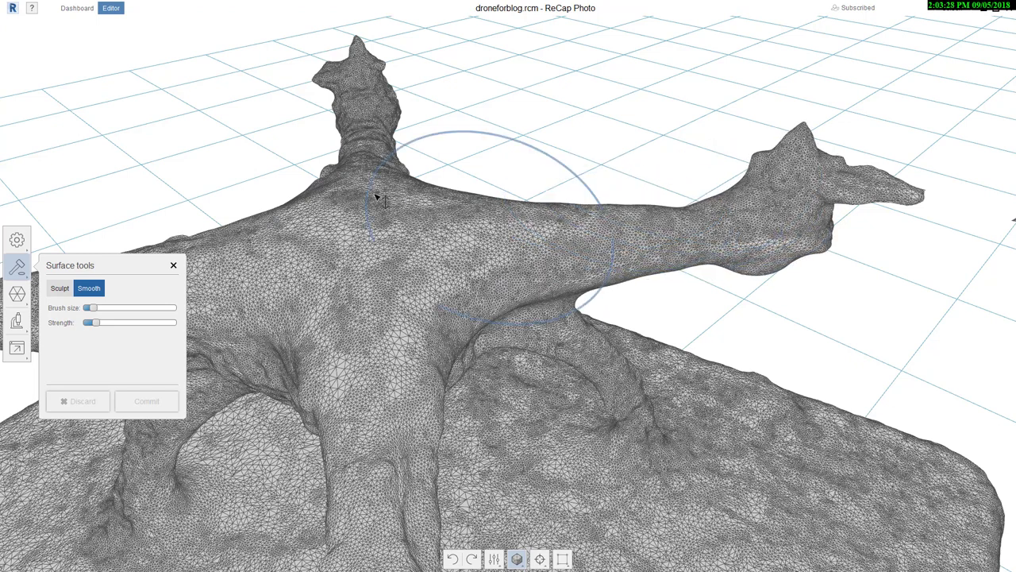
{"action": "mouse_move", "coordinate": [536, 366]}
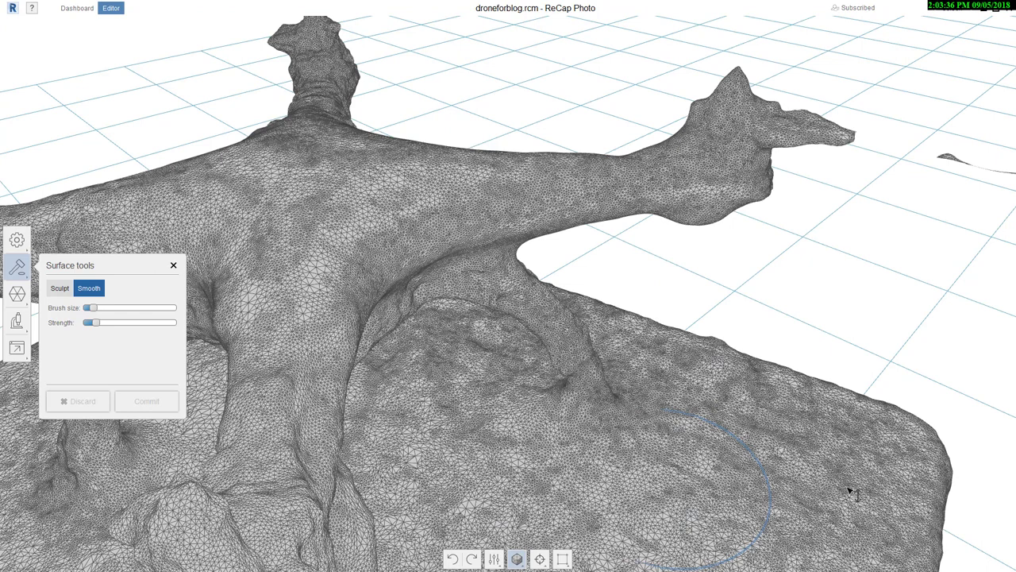
{"action": "mouse_move", "coordinate": [750, 397]}
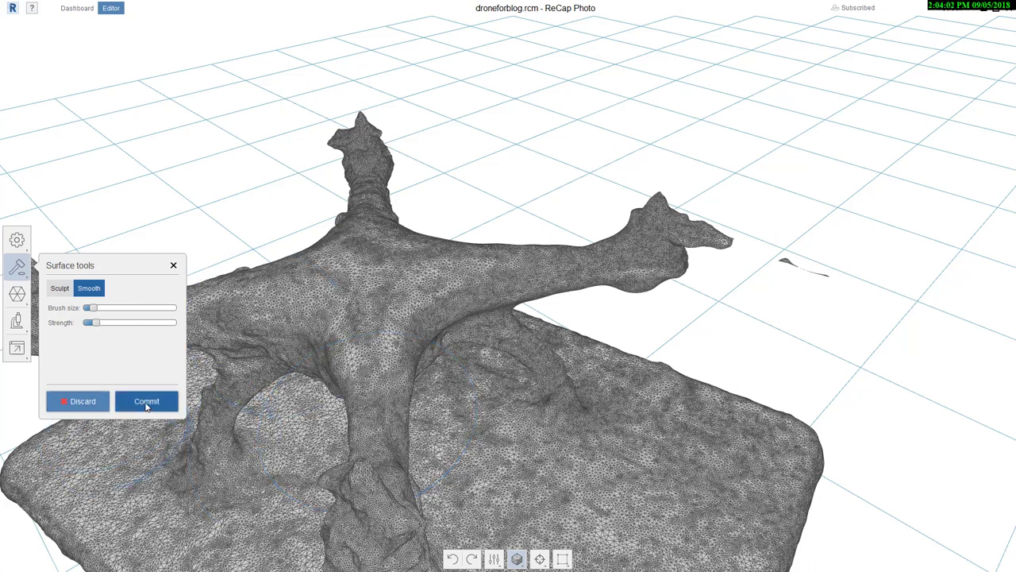
{"action": "left_click", "coordinate": [146, 401]}
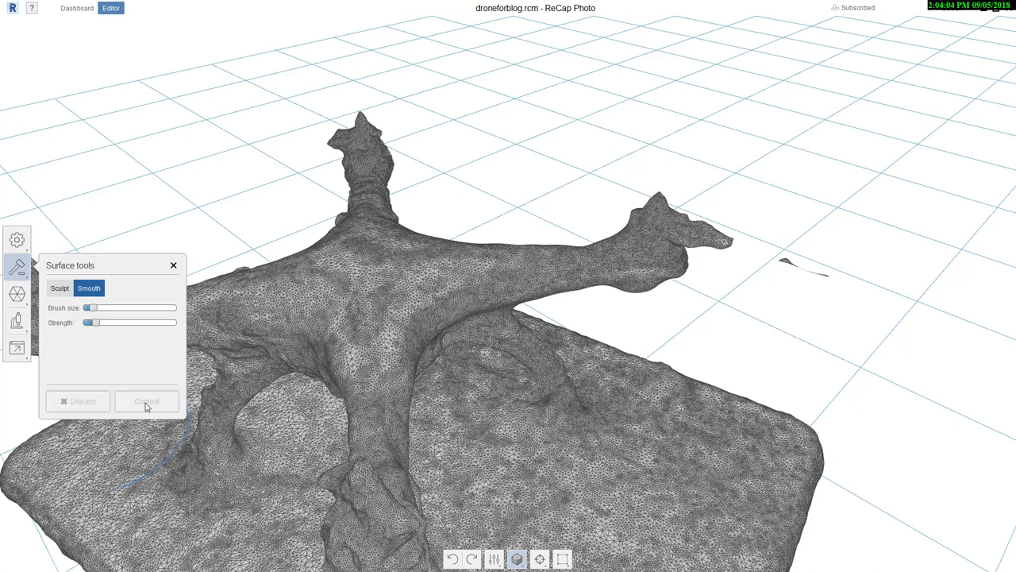
Close Surface tools to return to the textured drone view.
{"action": "left_click", "coordinate": [145, 401]}
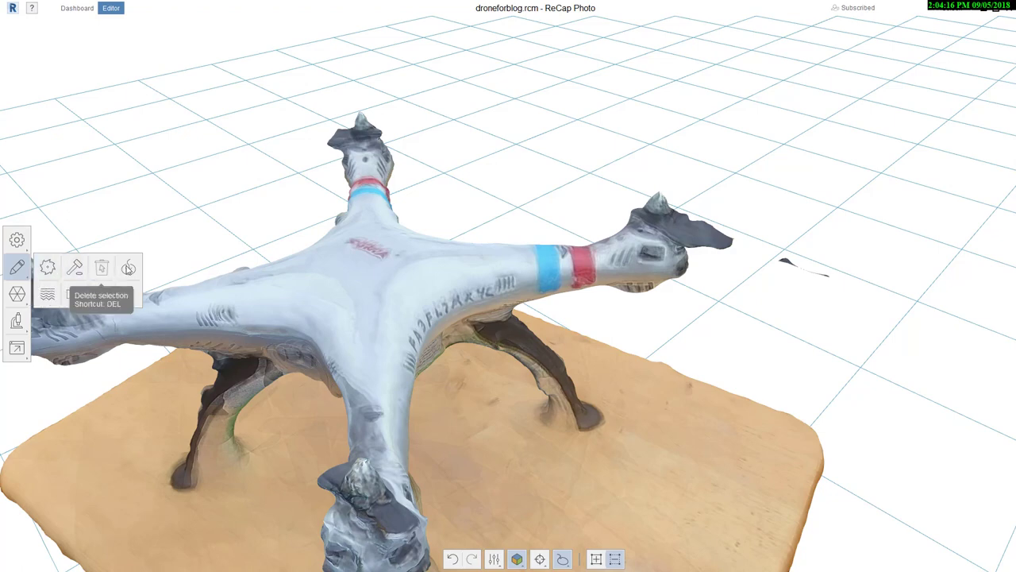
{"action": "mouse_move", "coordinate": [102, 293]}
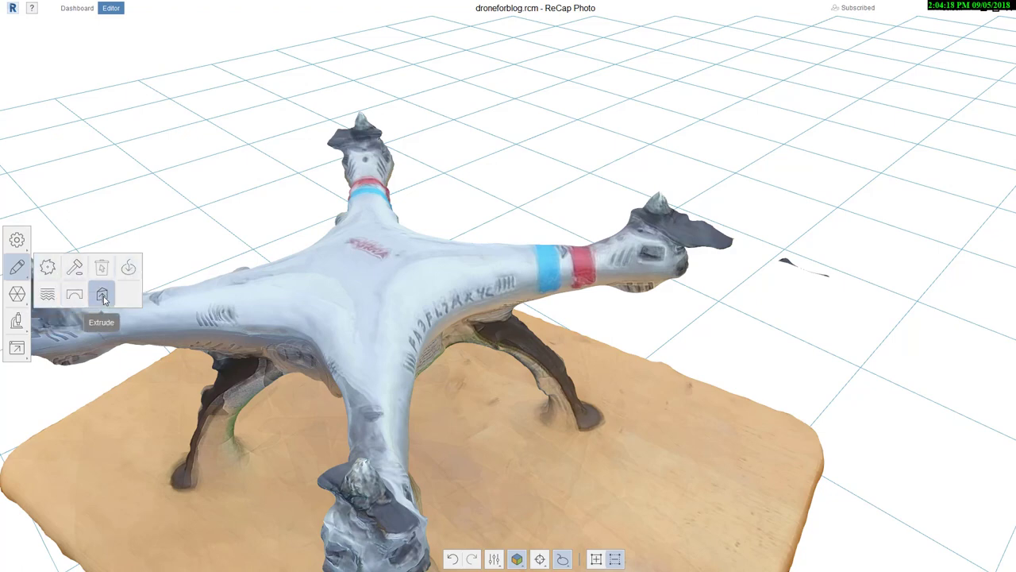
{"action": "mouse_move", "coordinate": [74, 295]}
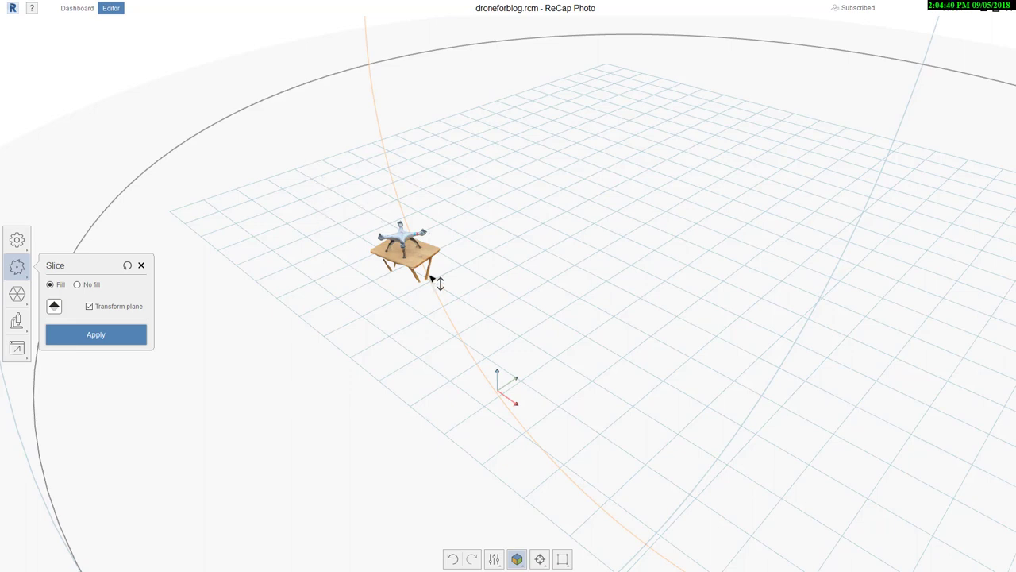
{"action": "mouse_move", "coordinate": [383, 267]}
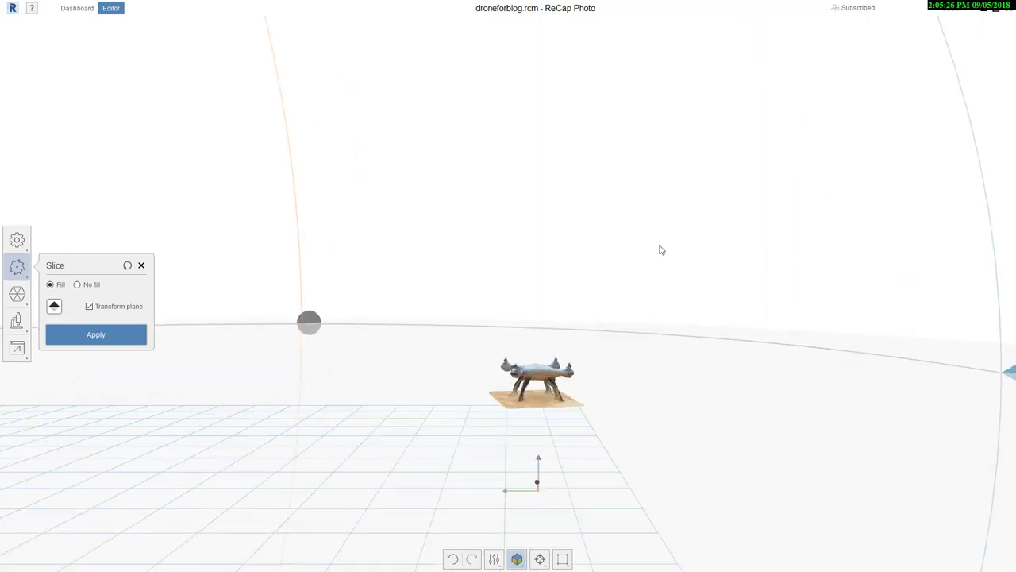
View the slicing plane edge-on at the feet and apply the filled slice.
{"action": "left_click_drag", "start_coordinate": [661, 249], "coordinate": [851, 169]}
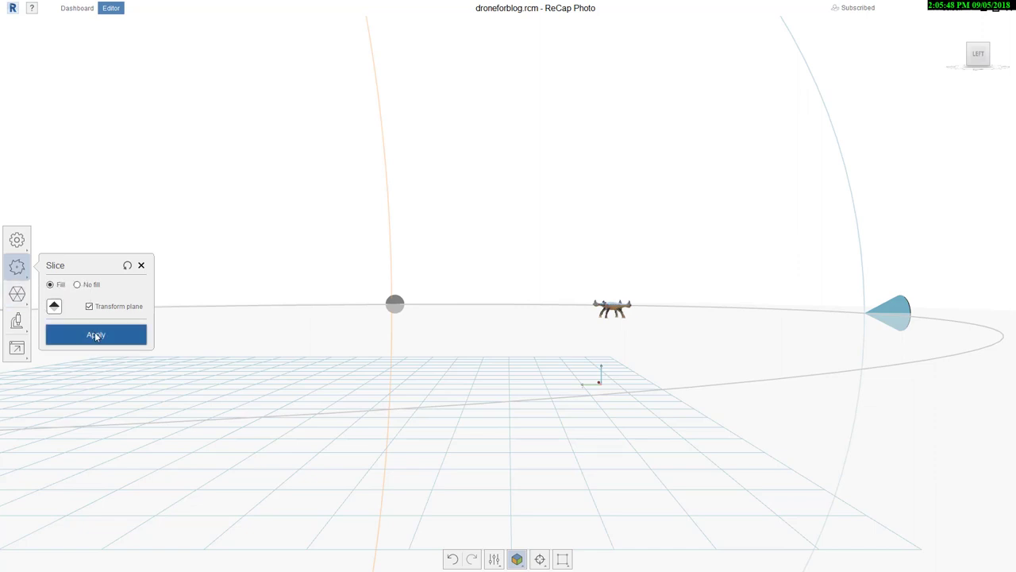
{"action": "left_click", "coordinate": [95, 335]}
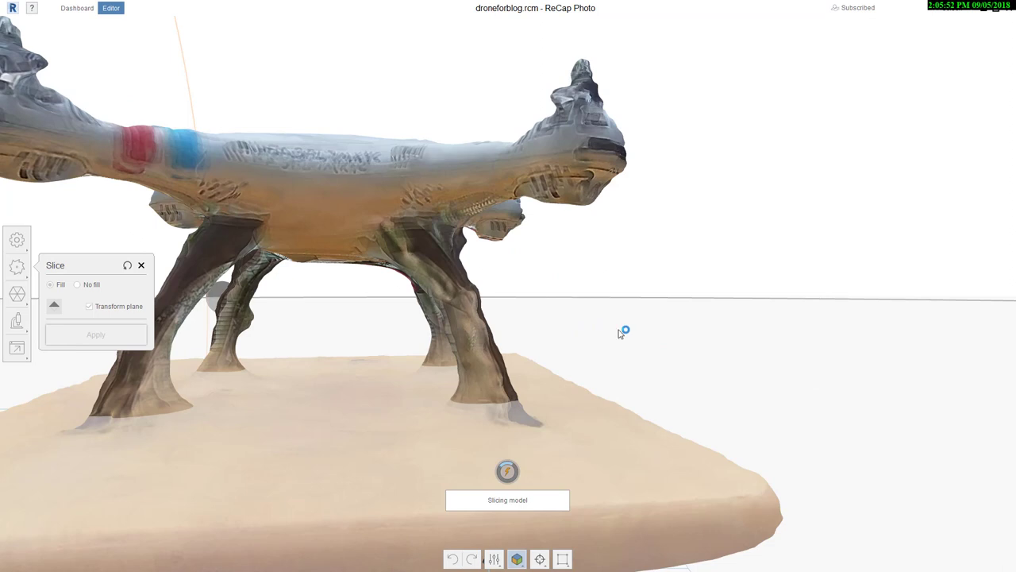
{"action": "mouse_move", "coordinate": [594, 343]}
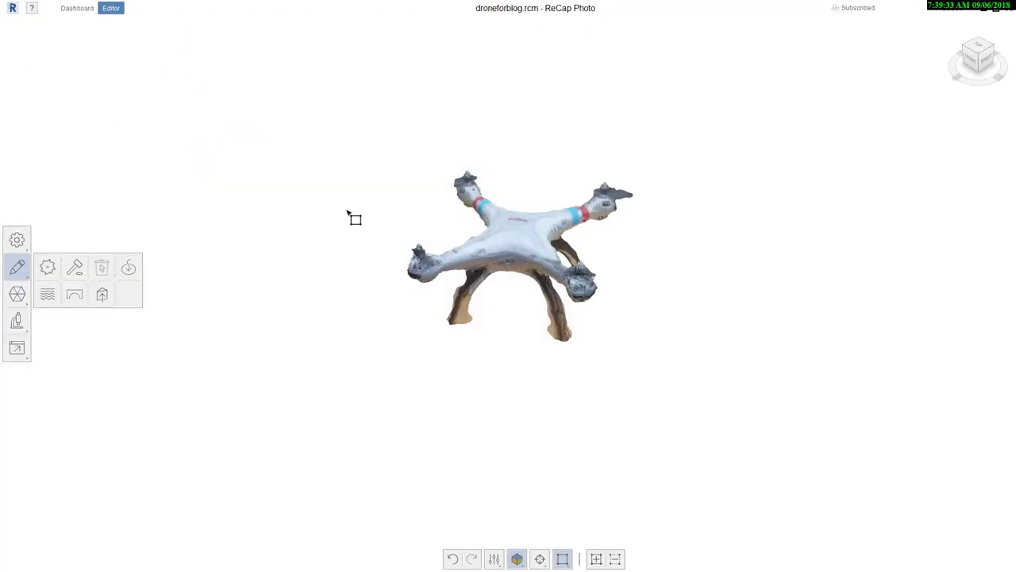
Orbit to inspect the flat filled feet undersides, then orbit back upright.
{"action": "left_click_drag", "start_coordinate": [353, 219], "coordinate": [471, 405]}
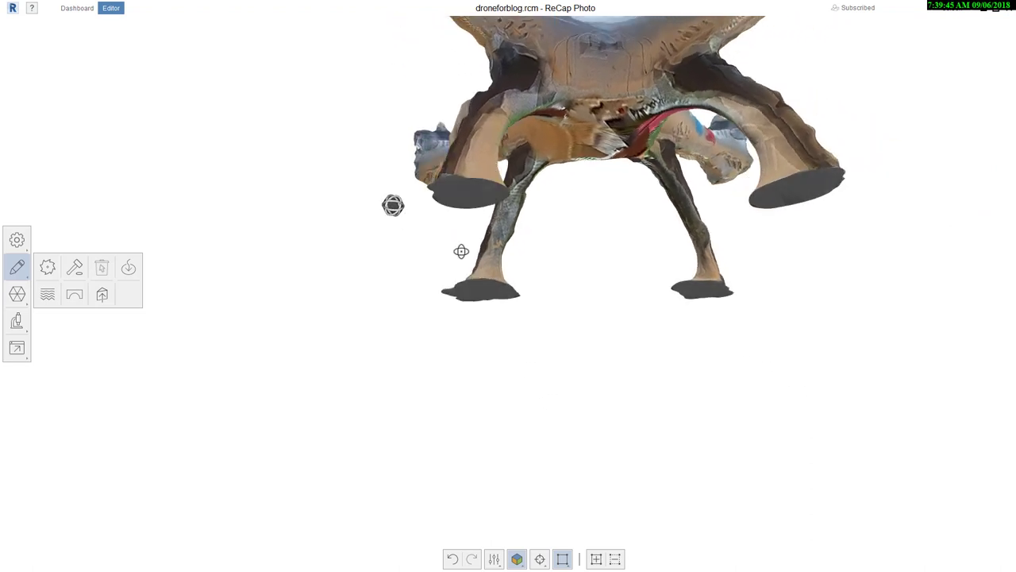
{"action": "left_click_drag", "start_coordinate": [462, 252], "coordinate": [515, 328]}
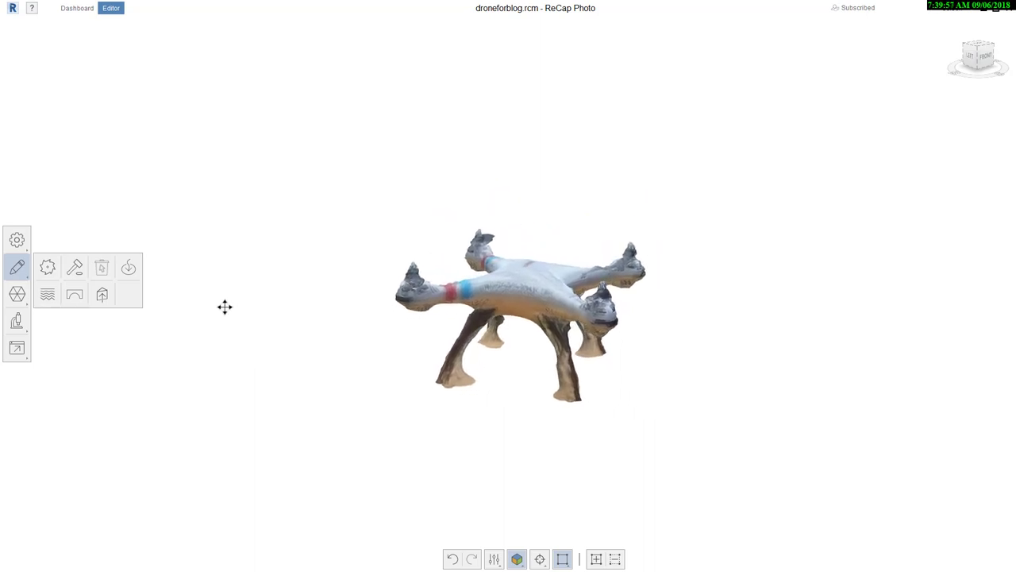
{"action": "mouse_move", "coordinate": [205, 267]}
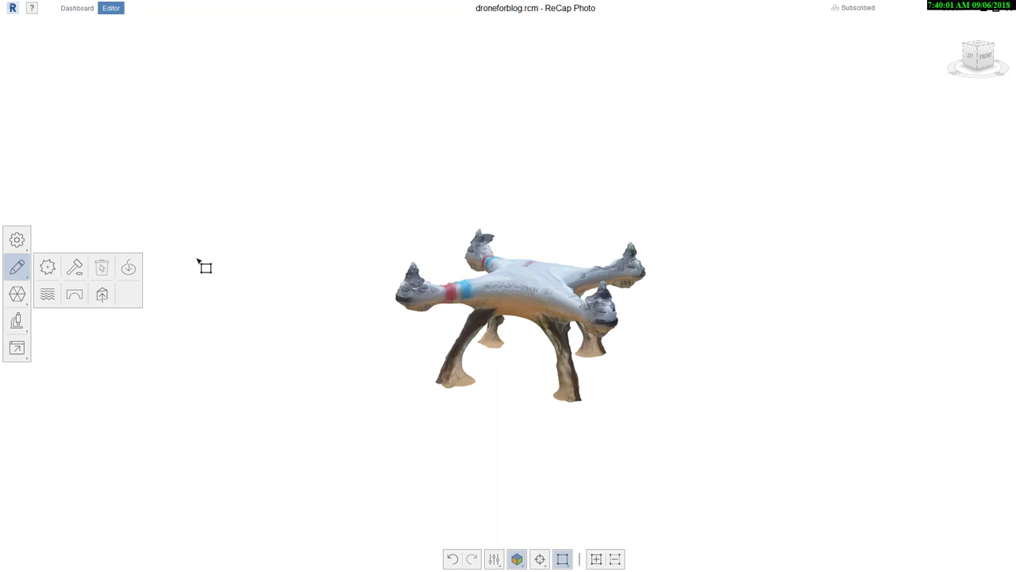
{"action": "mouse_move", "coordinate": [187, 257]}
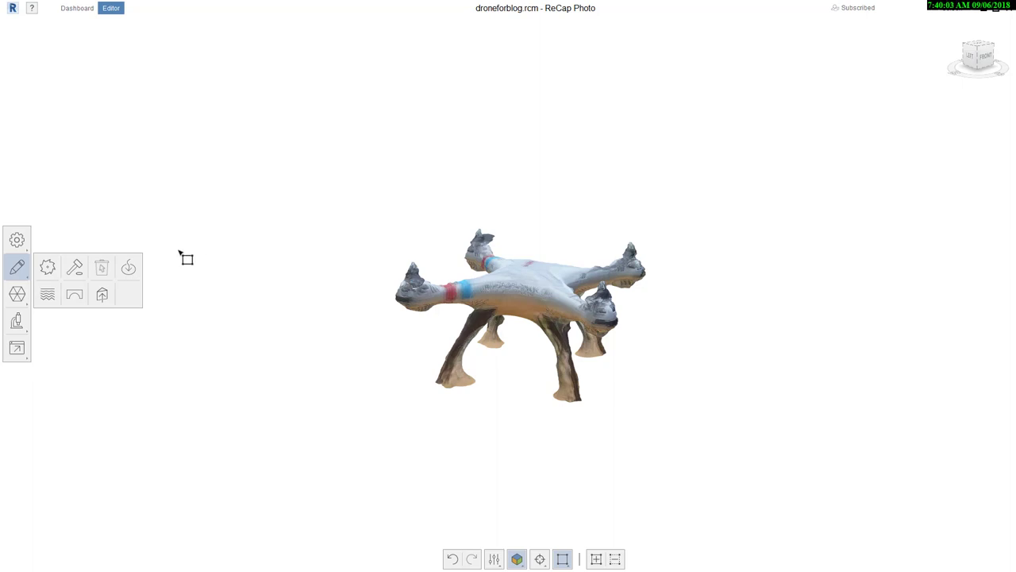
{"action": "mouse_move", "coordinate": [124, 230]}
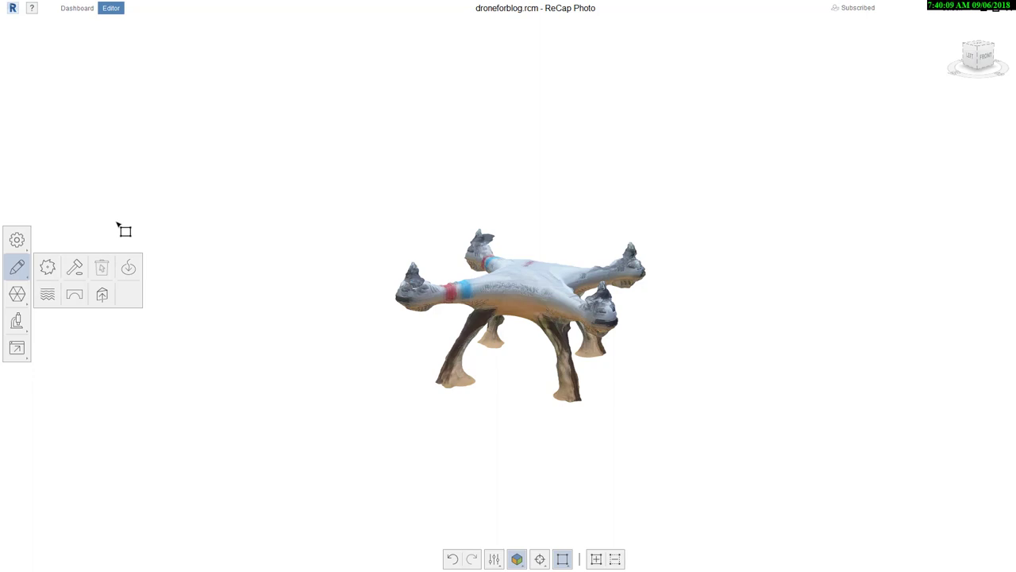
{"action": "mouse_move", "coordinate": [139, 215]}
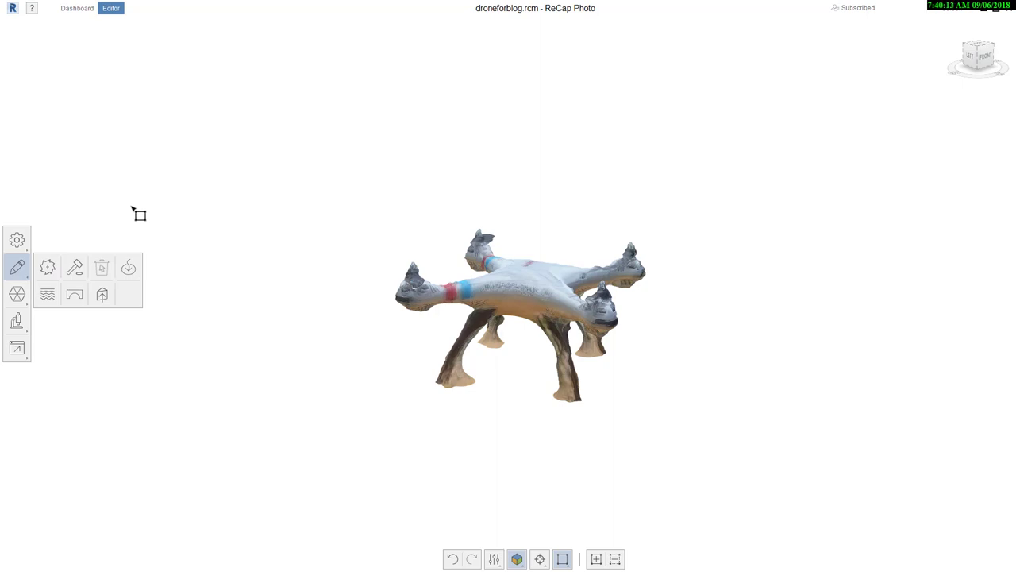
{"action": "mouse_move", "coordinate": [101, 295]}
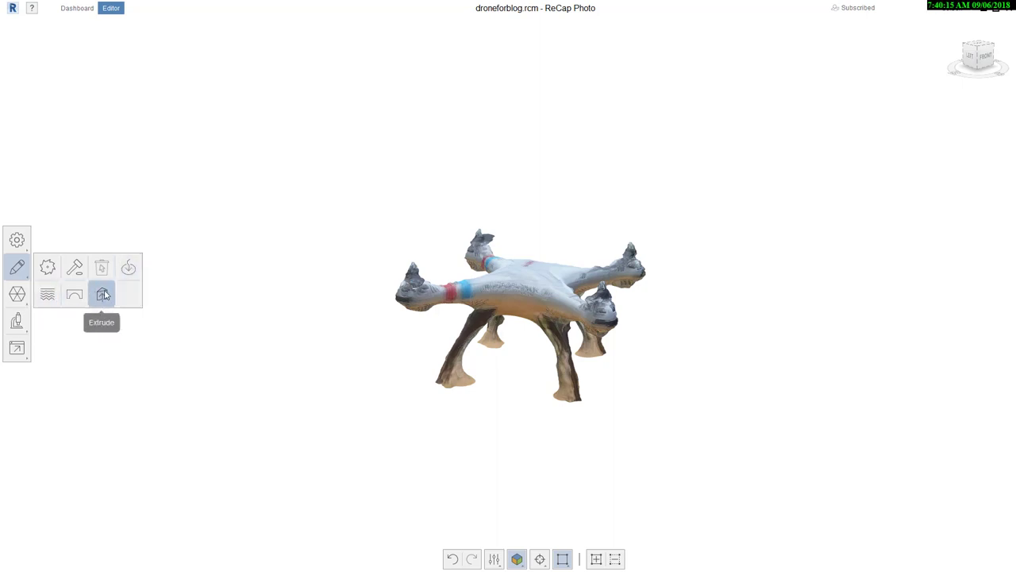
{"action": "mouse_move", "coordinate": [42, 329]}
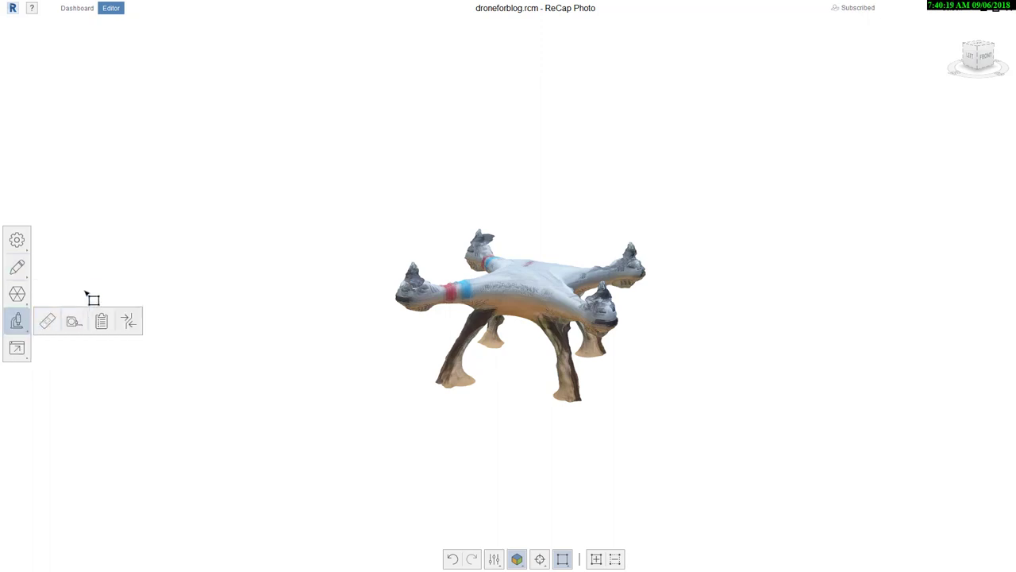
{"action": "mouse_move", "coordinate": [99, 284]}
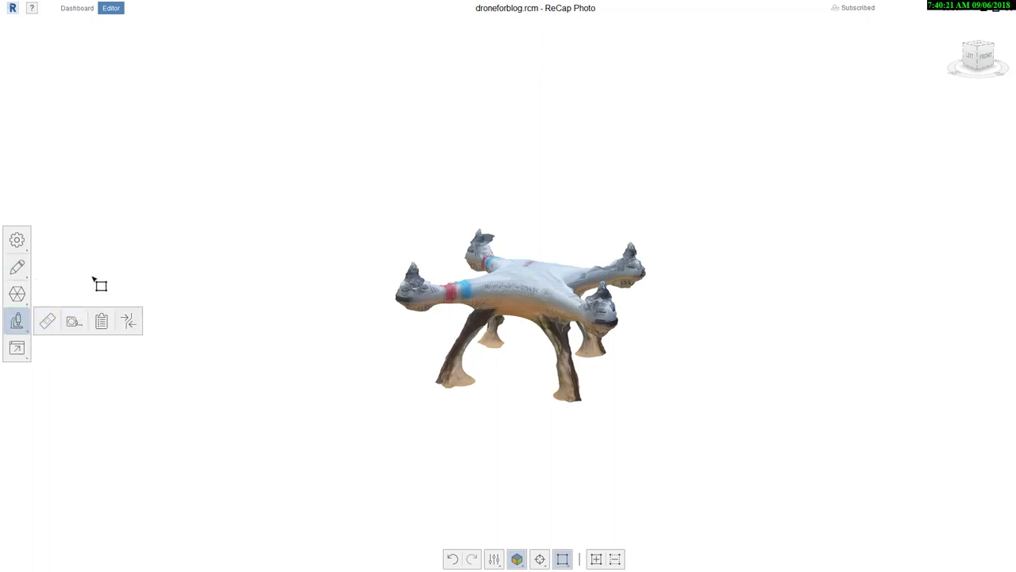
{"action": "mouse_move", "coordinate": [203, 199]}
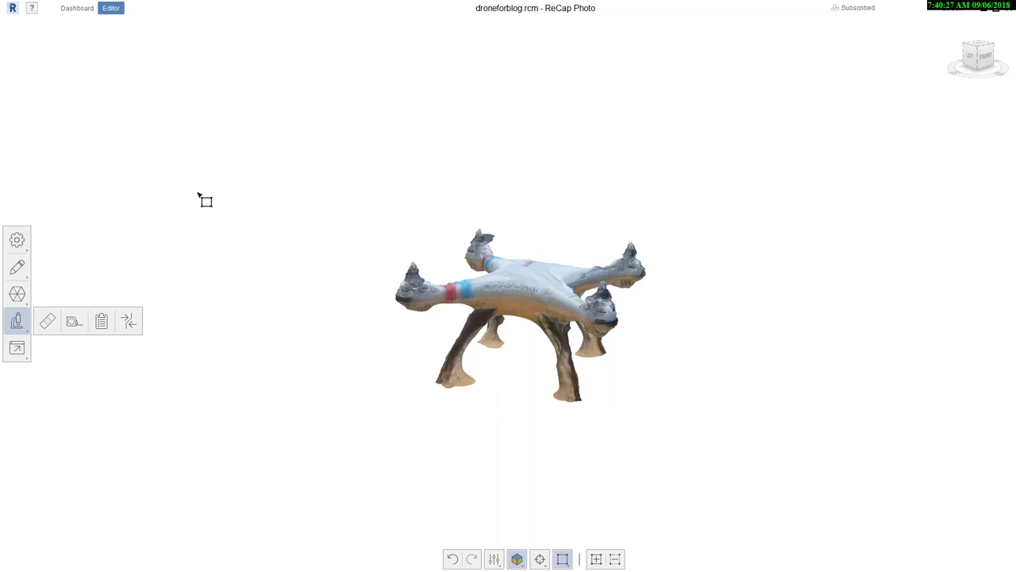
Save the sliced, smoothed drone mesh from the R application menu.
{"action": "left_click", "coordinate": [12, 8]}
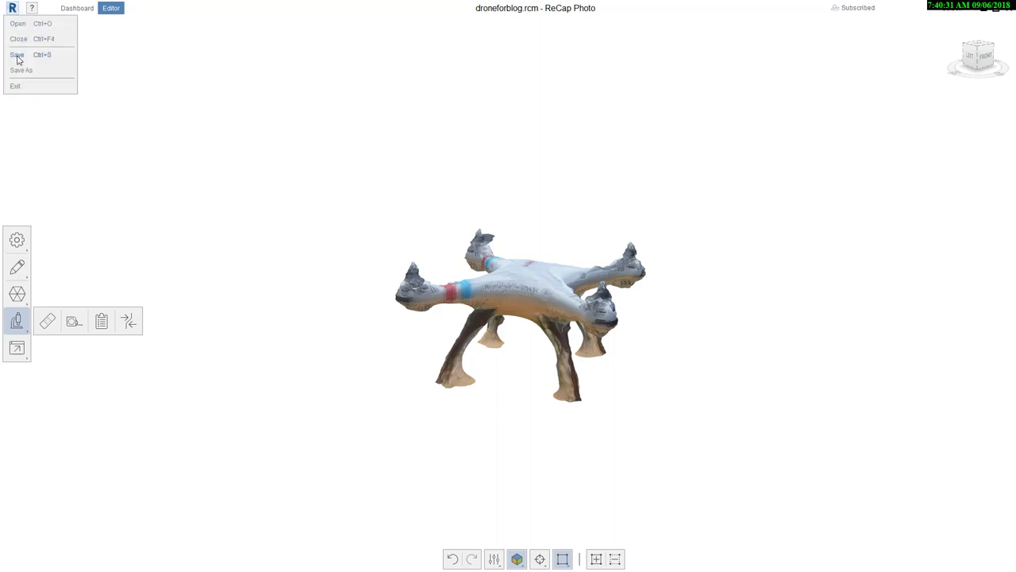
{"action": "left_click", "coordinate": [16, 54]}
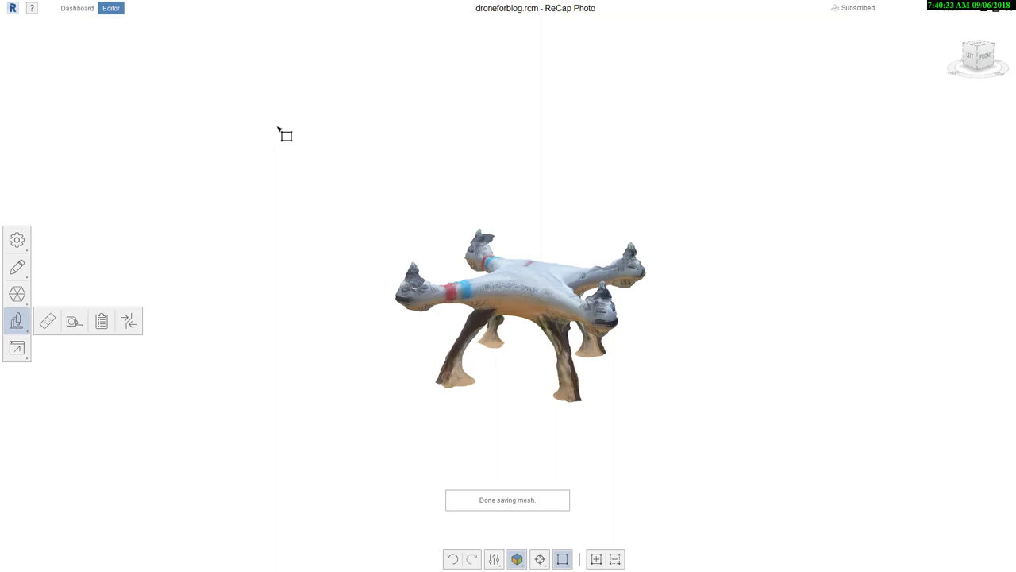